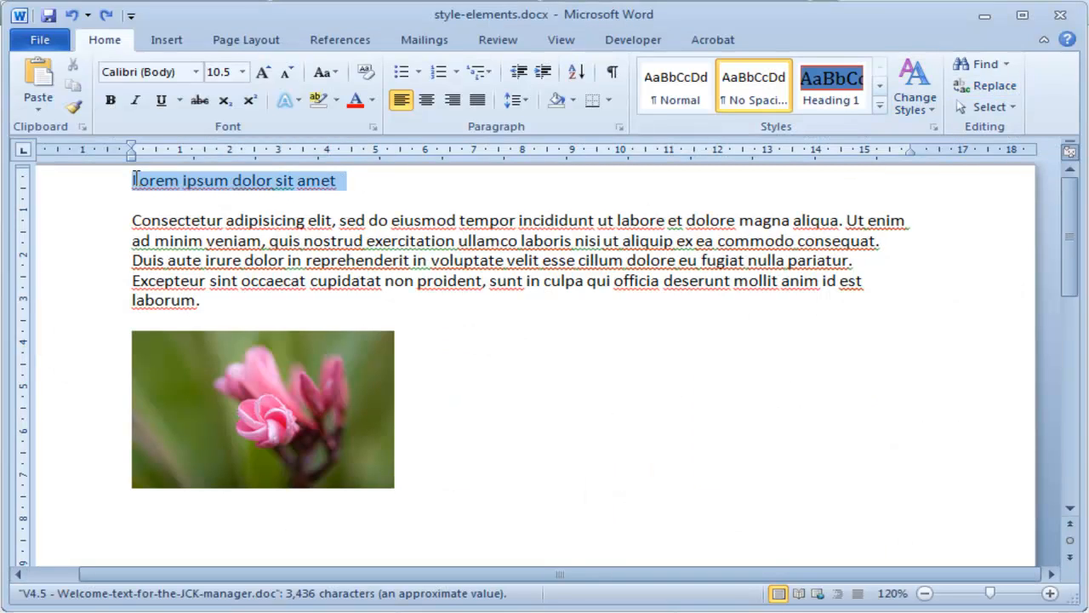
- Apply Heading 1 to the 'Lorem ipsum dolor sit amet' line and select the flower image
click(831, 85)
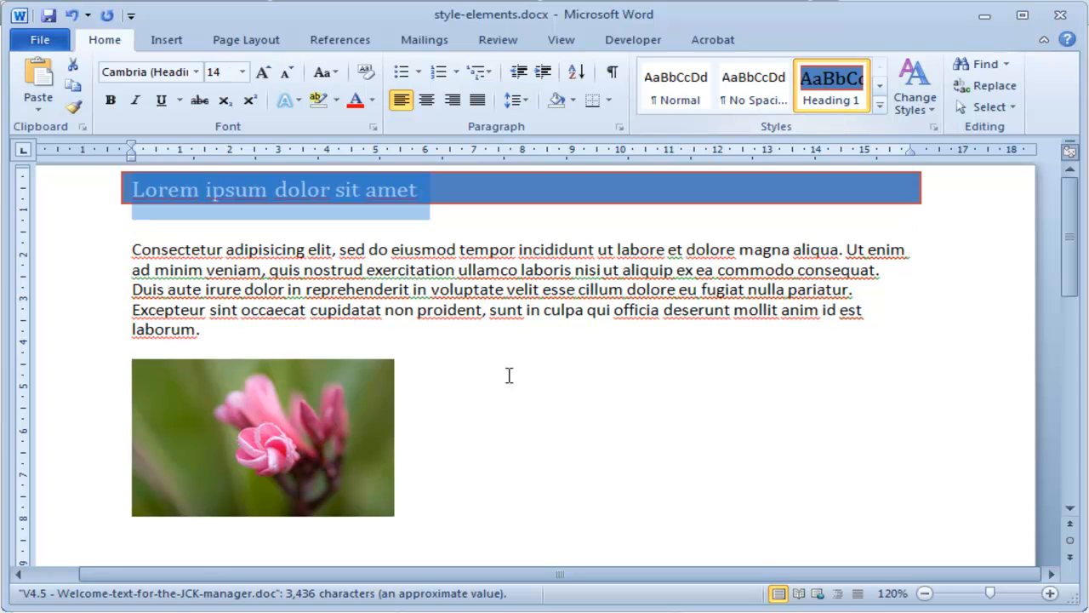
click(262, 436)
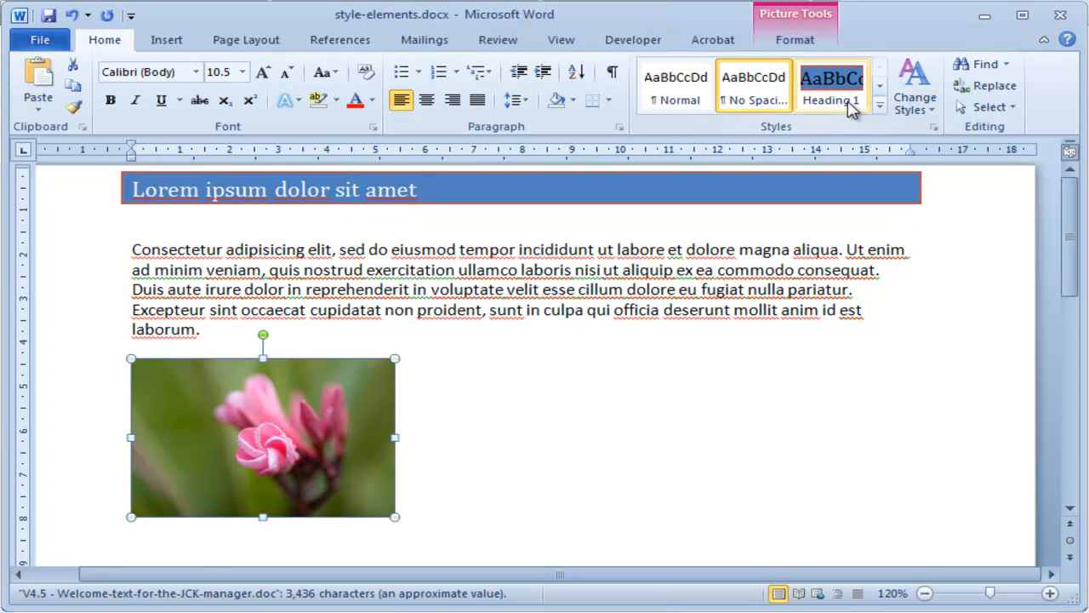
click(831, 85)
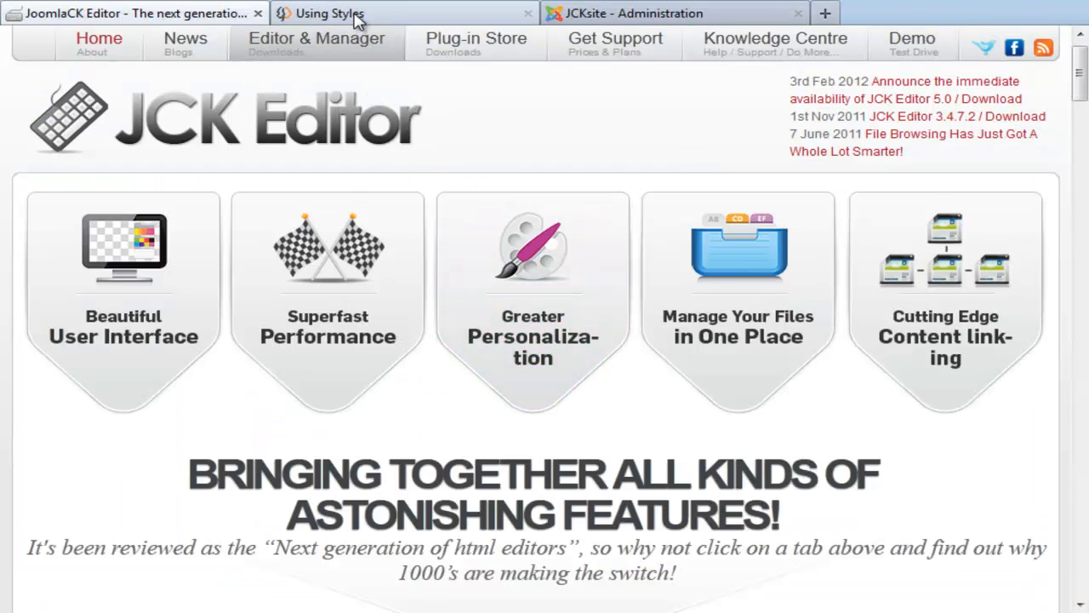
- Review the Using Styles article's table and text, then enter its front-end editing form
click(330, 14)
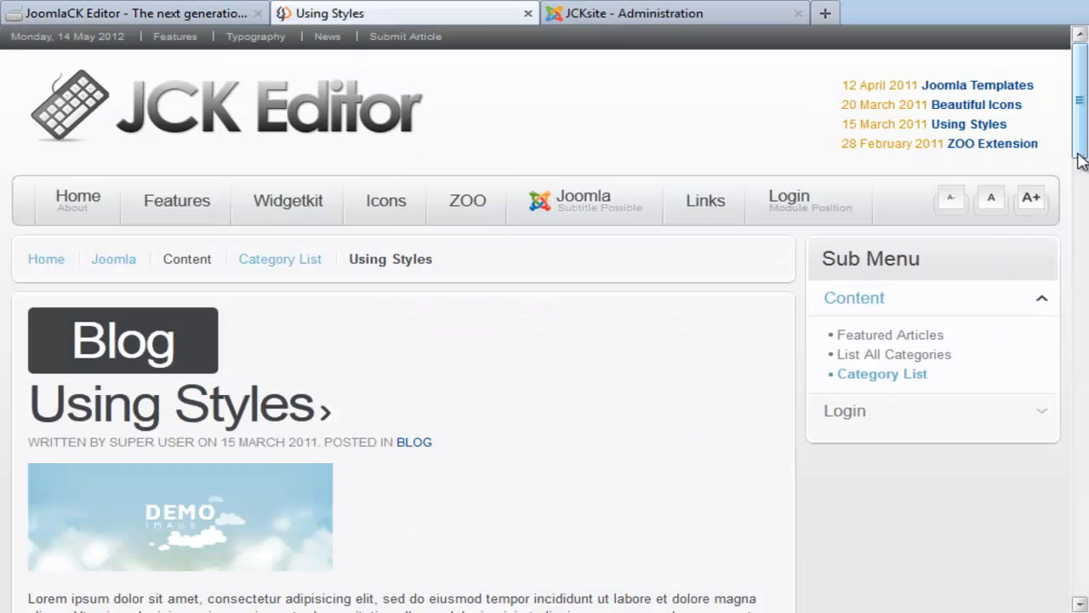
scroll(down, 3)
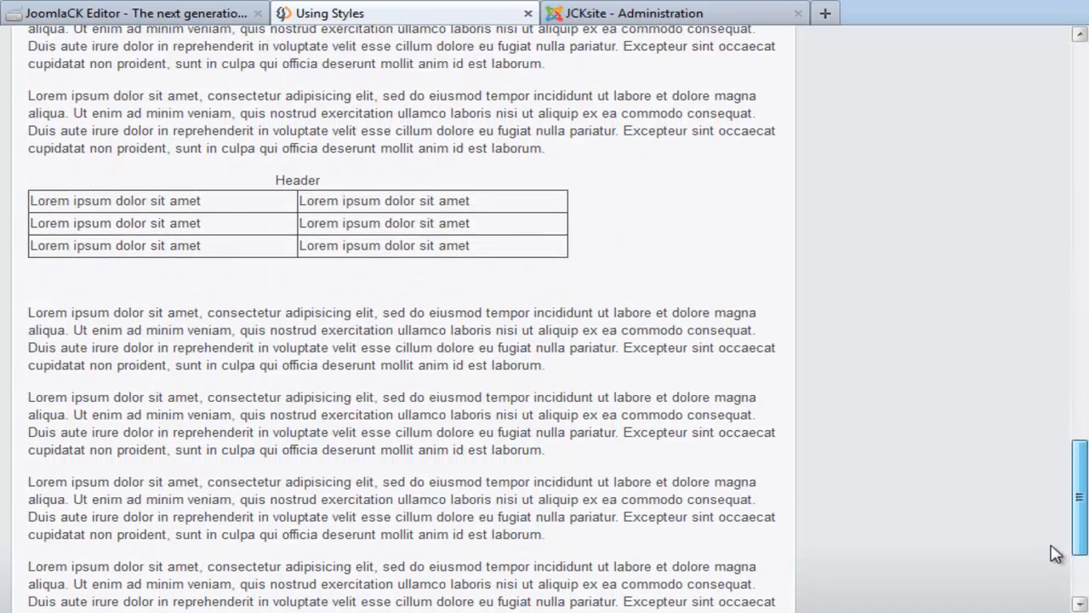
scroll(down, 3)
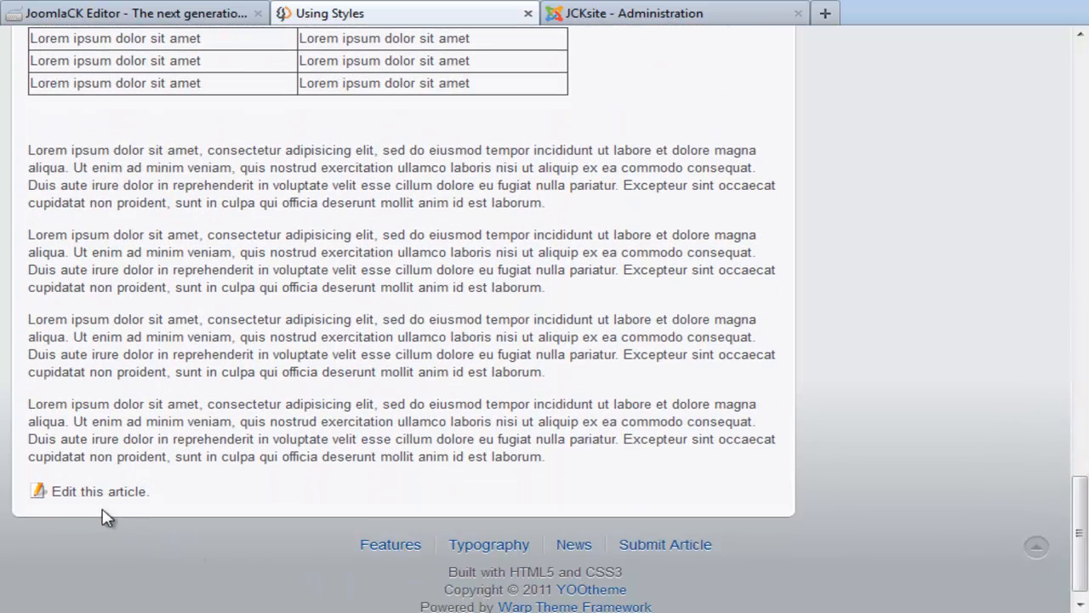
mouse_move(43, 497)
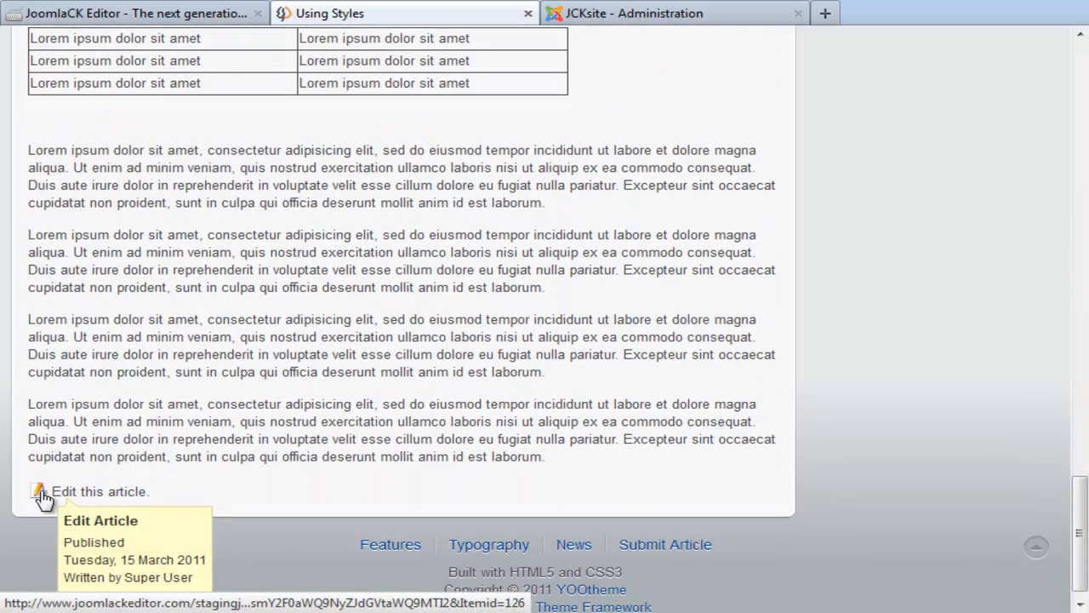
click(41, 490)
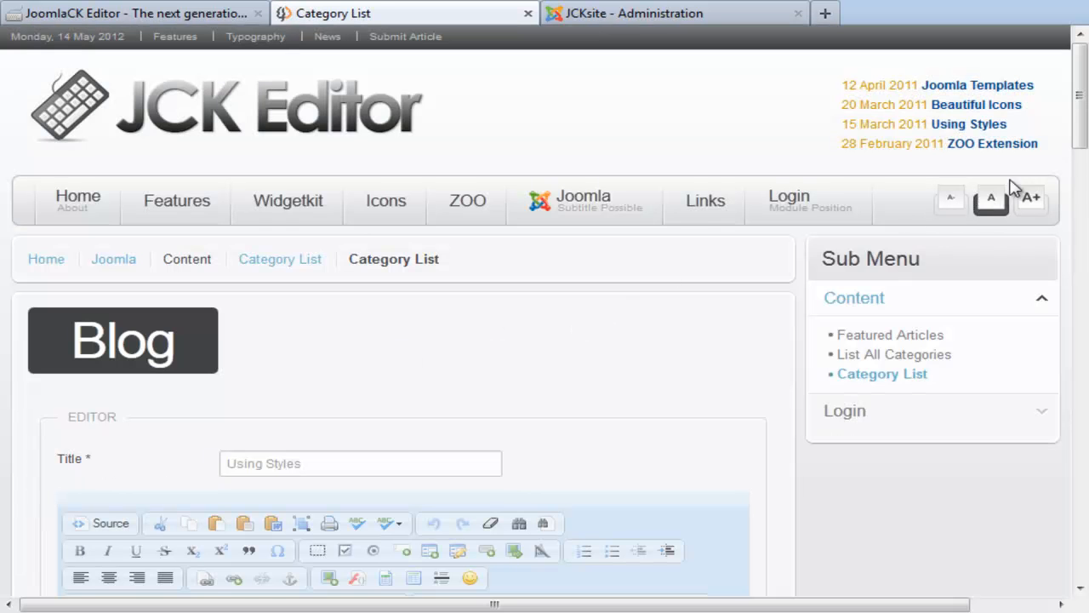
scroll(down, 3)
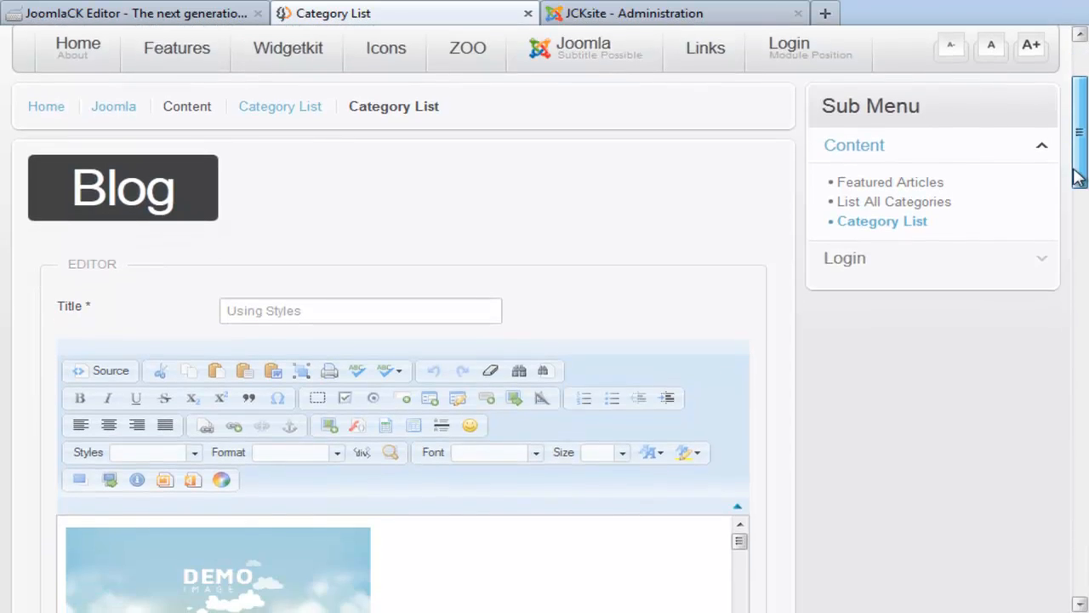
scroll(down, 3)
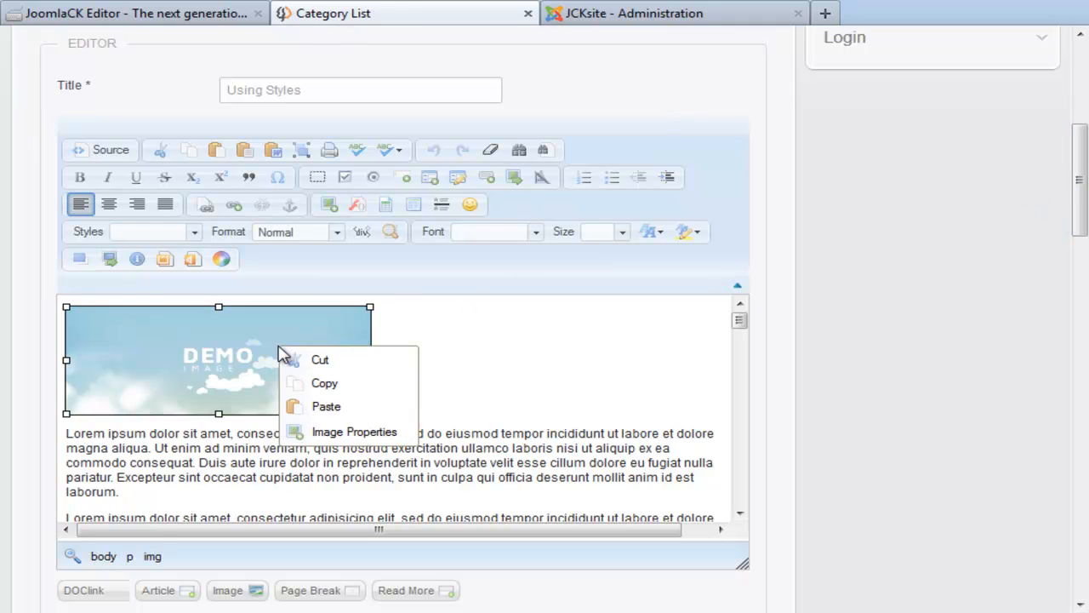
click(354, 432)
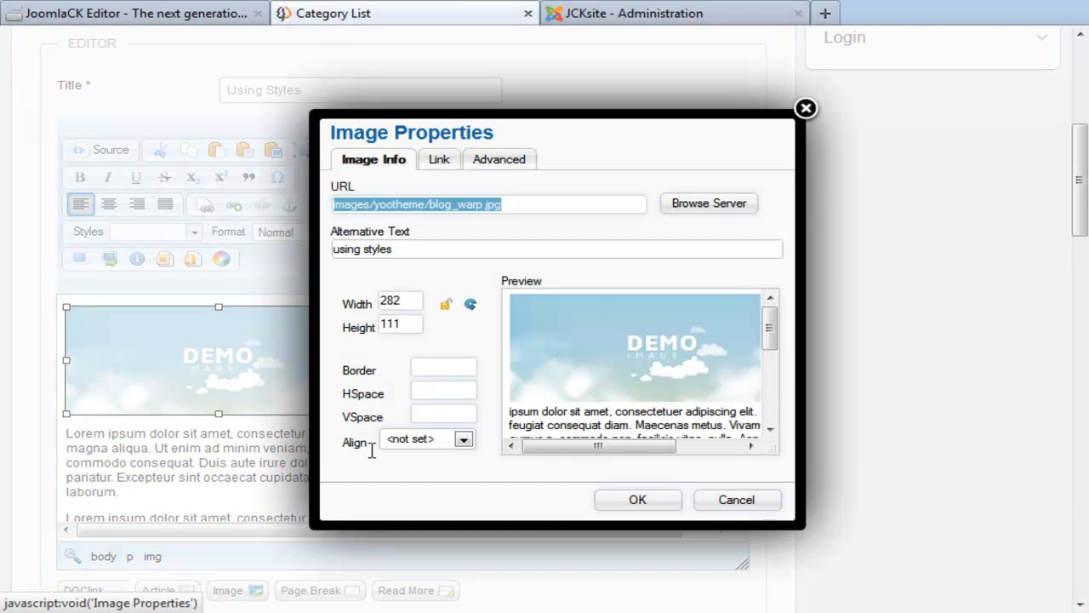
click(442, 415)
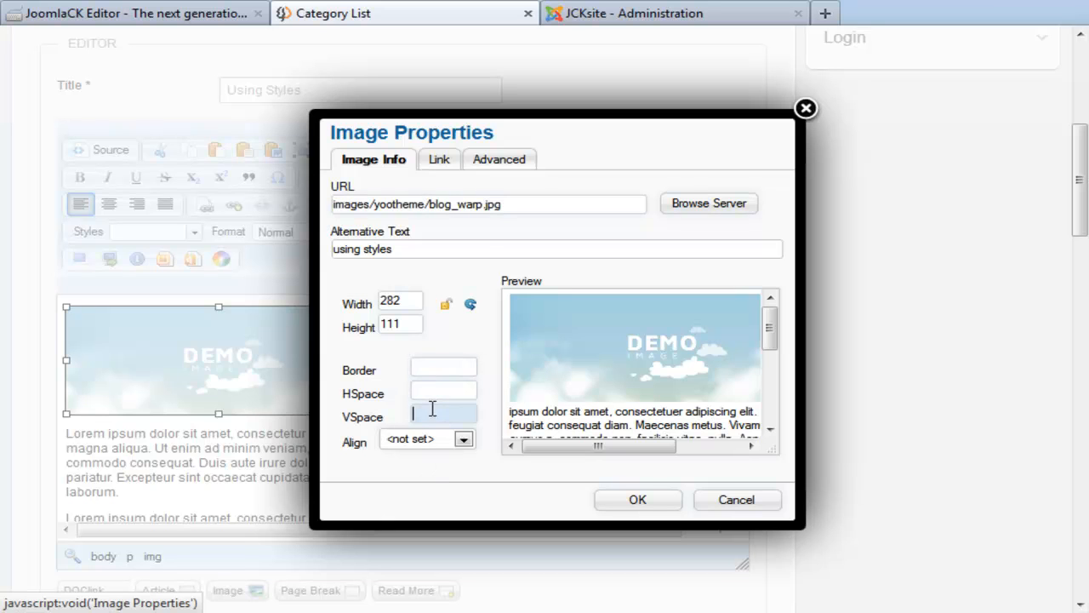
click(636, 500)
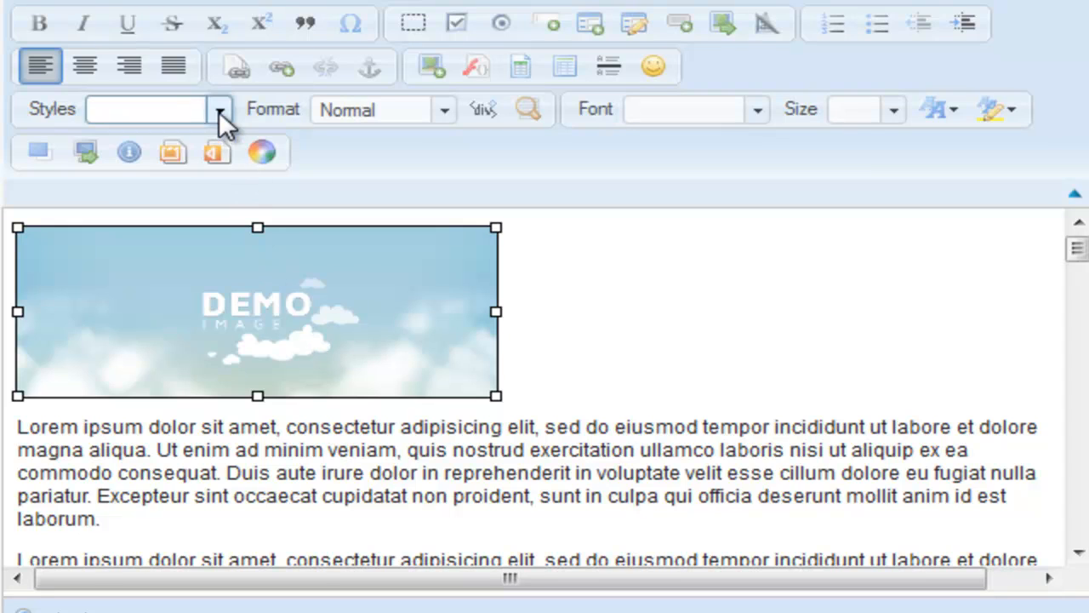
- Assign the image_holder object style to the demo image from the Styles list
click(218, 109)
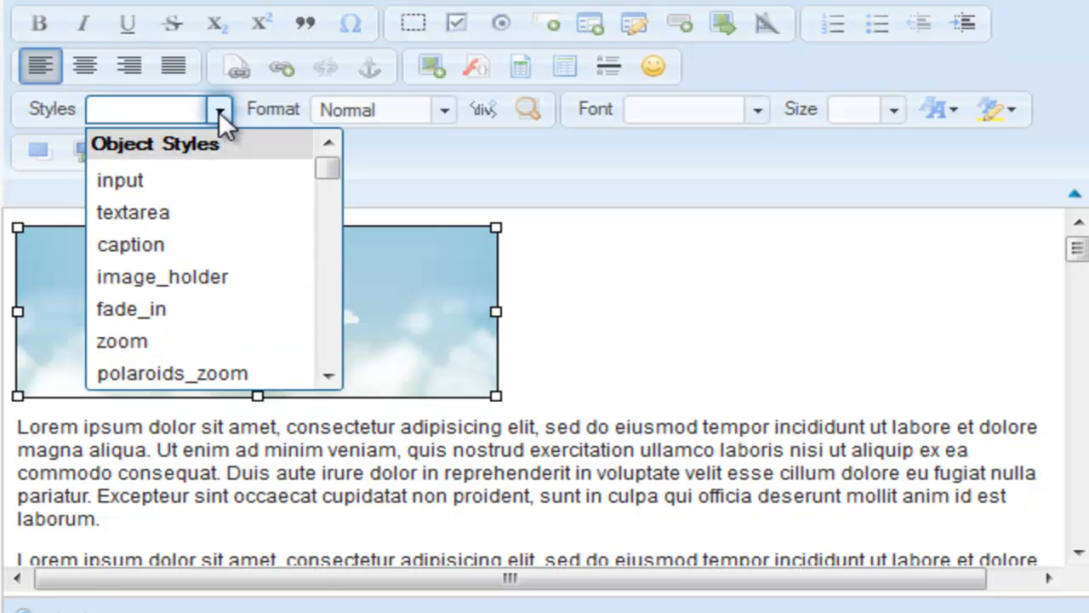
mouse_move(201, 211)
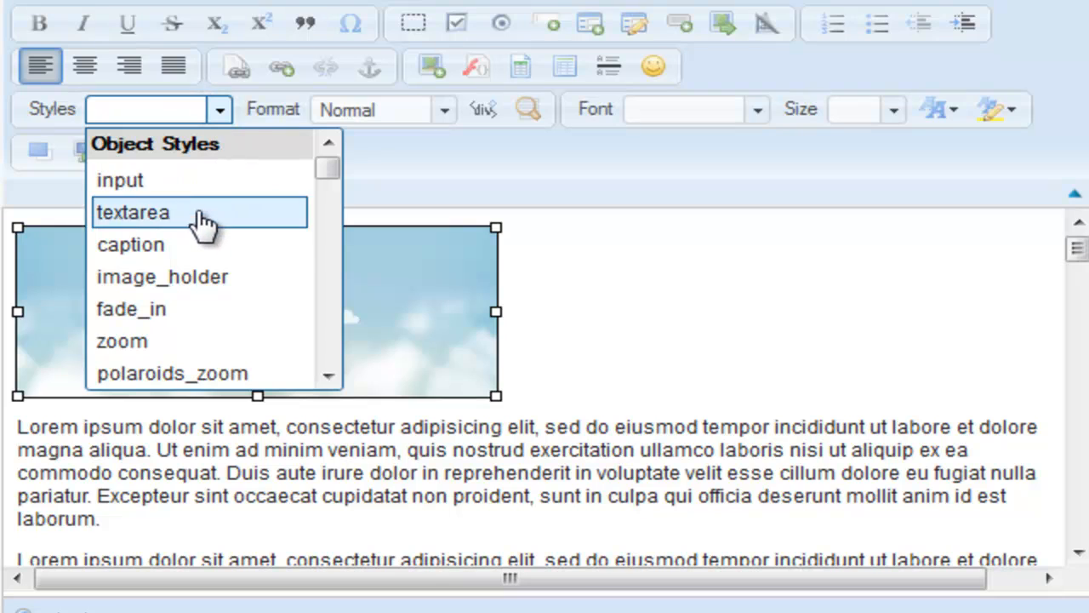
mouse_move(247, 275)
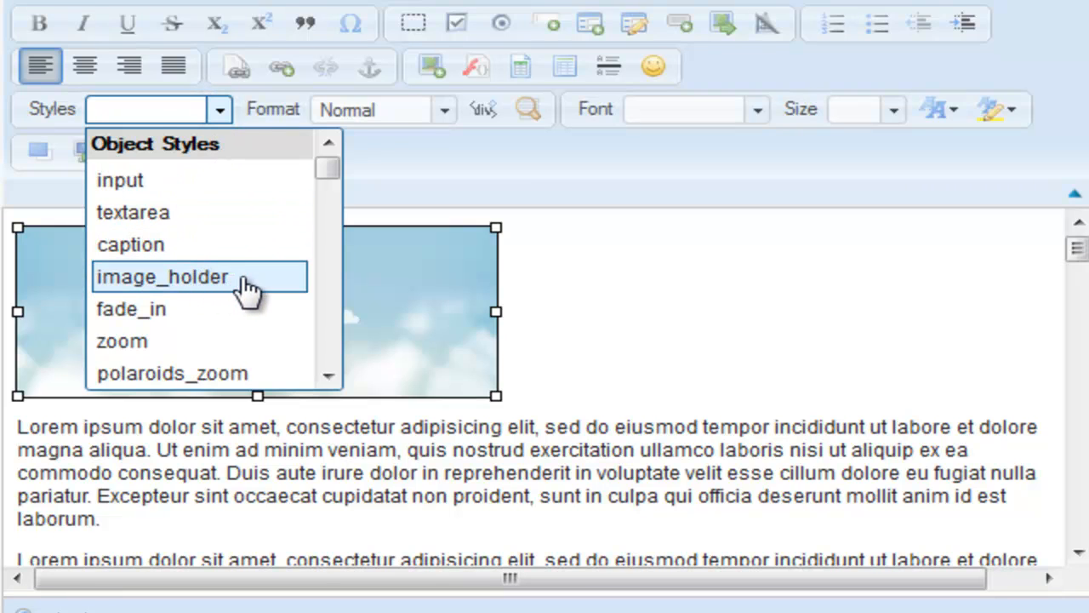
mouse_move(241, 286)
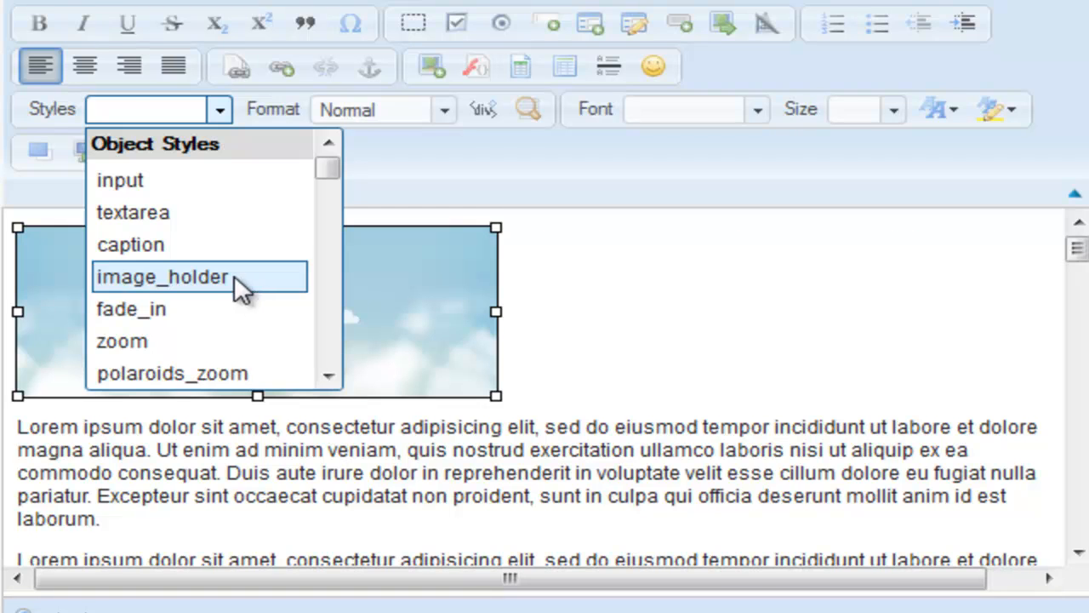
click(162, 275)
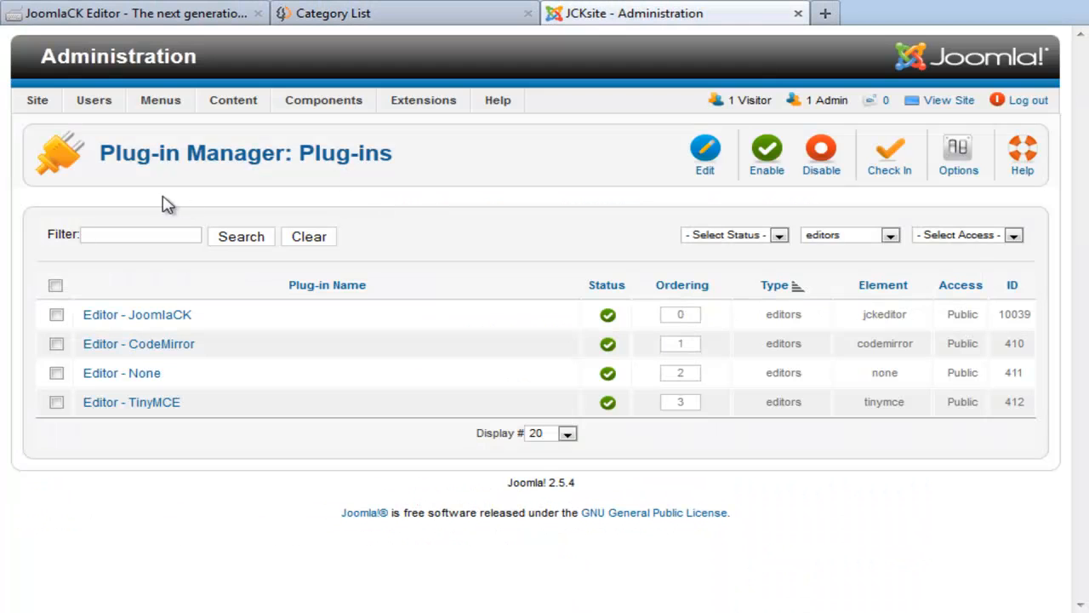
mouse_move(72, 174)
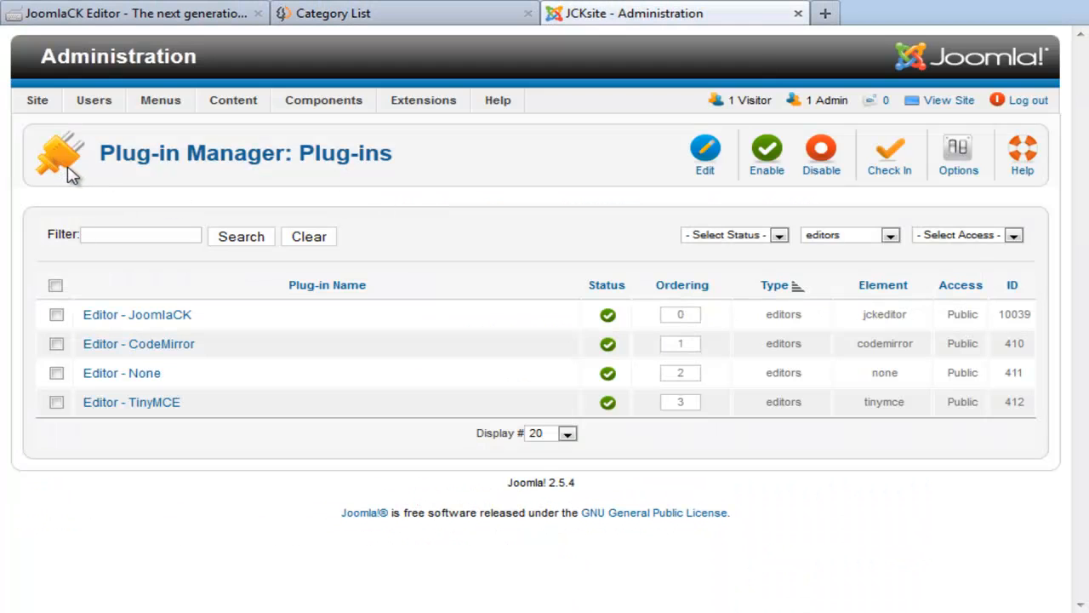
mouse_move(77, 173)
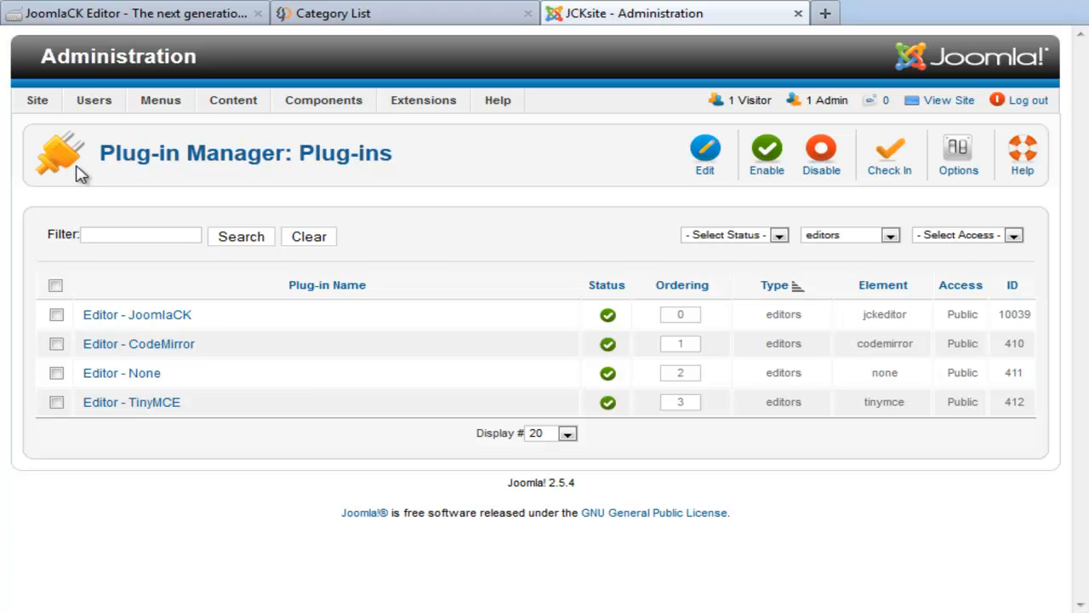
- Enter the Editor - JoomlaCK plug-in settings from the Plug-in Manager's editors list
click(422, 99)
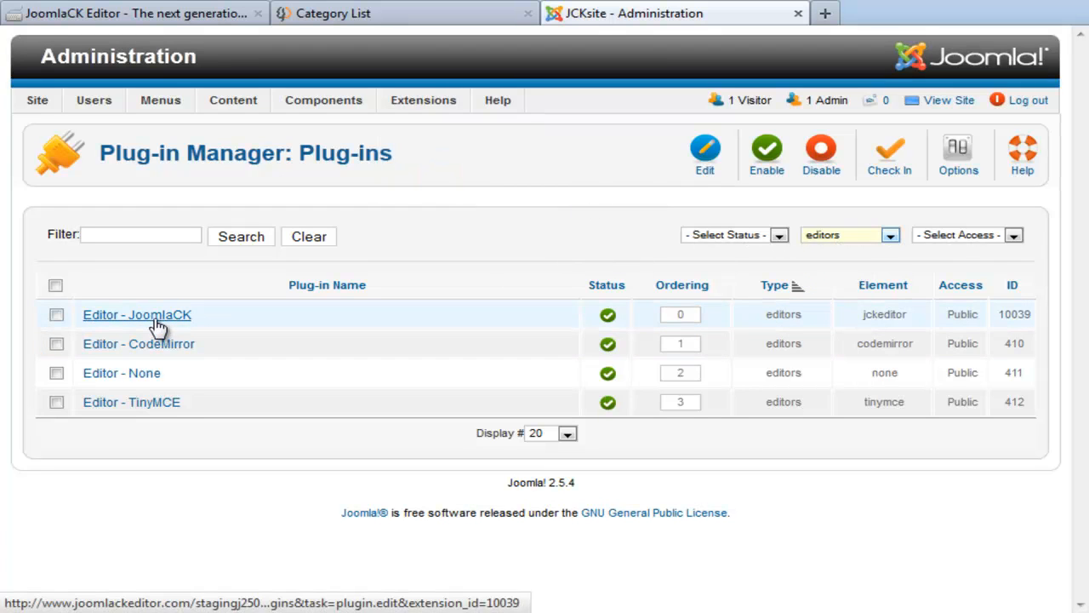
click(137, 313)
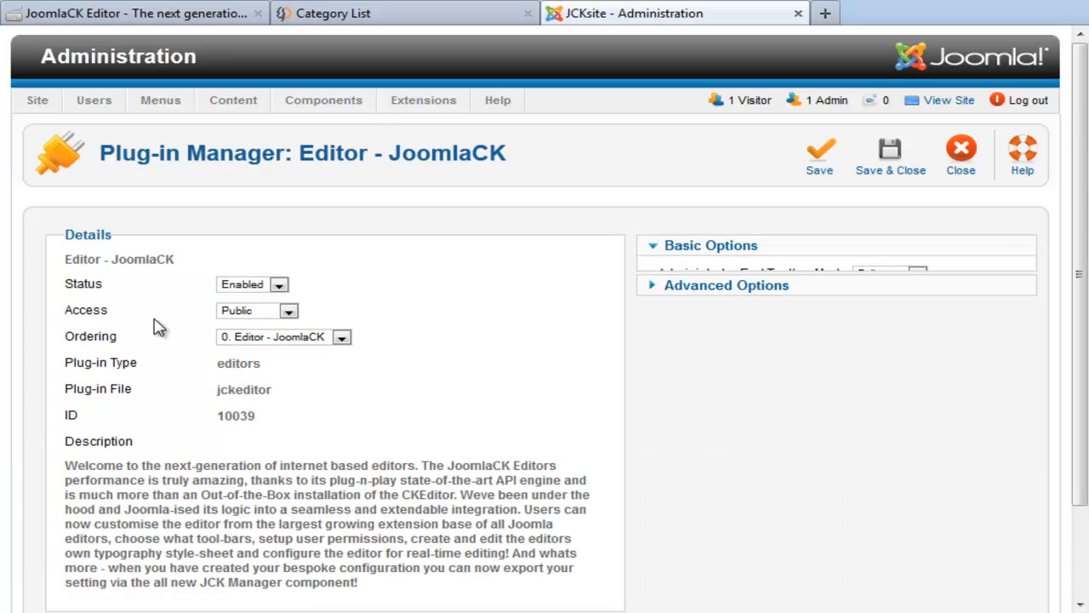
- Reveal the plugin's options and expand the JCK typography stylesheet into a large reading view
click(711, 245)
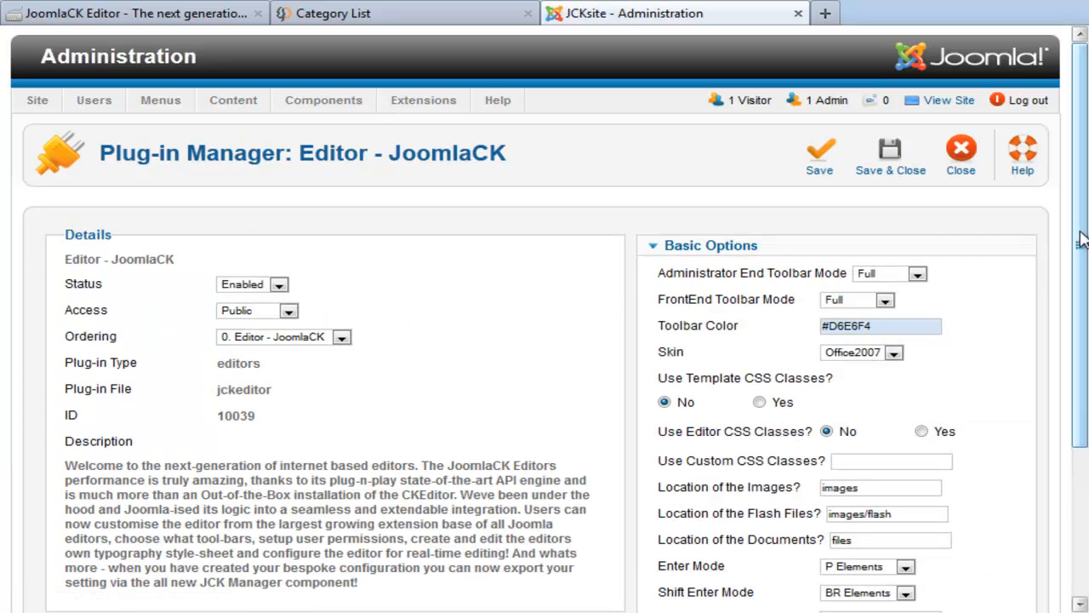
scroll(down, 3)
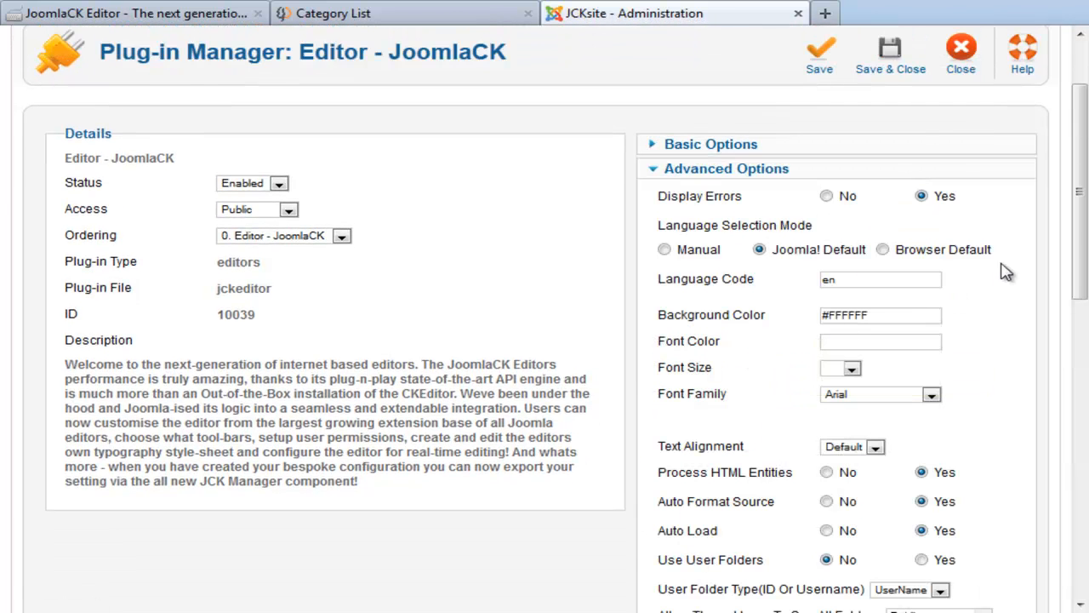
scroll(down, 3)
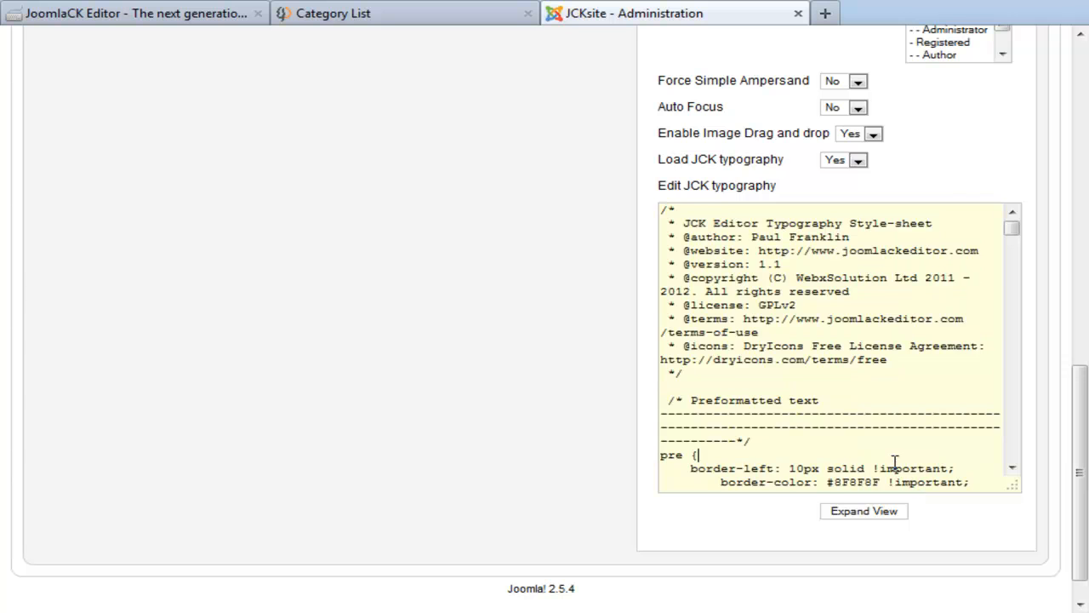
click(863, 511)
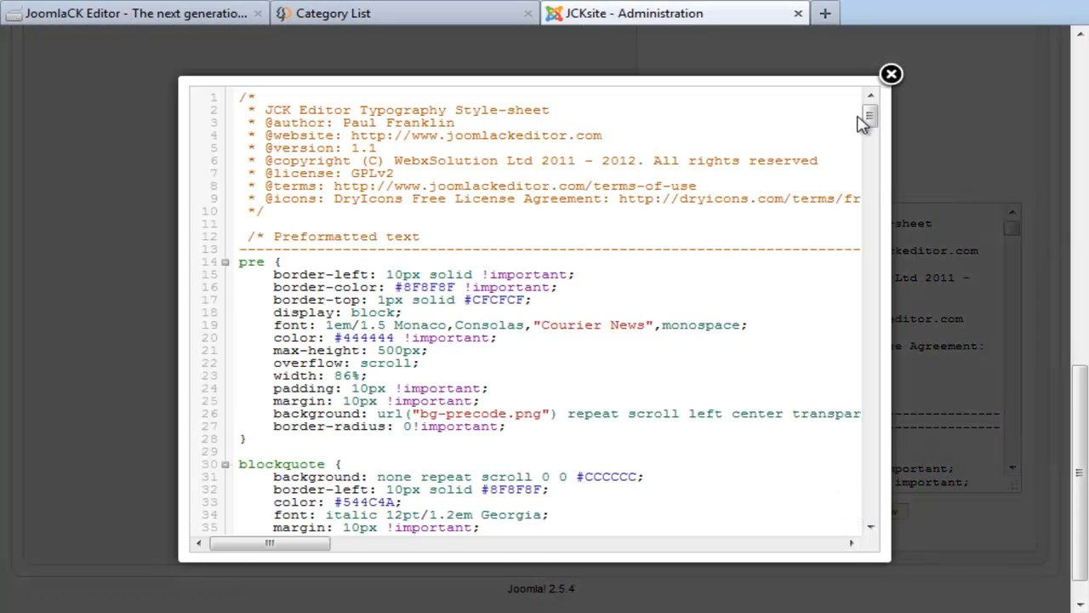
- Locate the img.image_holder rule in the stylesheet and highlight its float setting
scroll(down, 3)
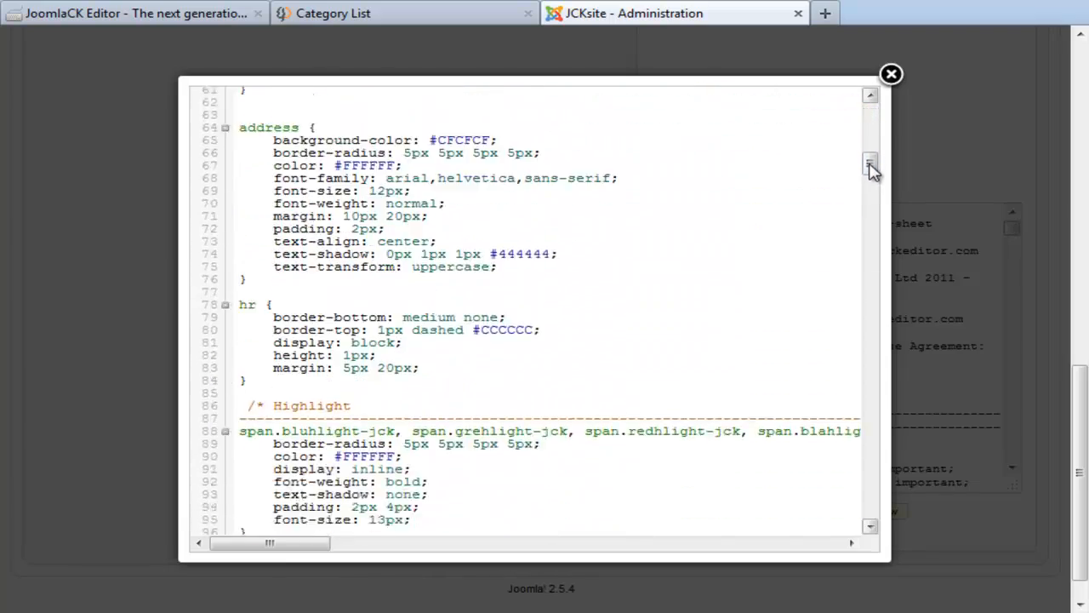
scroll(down, 3)
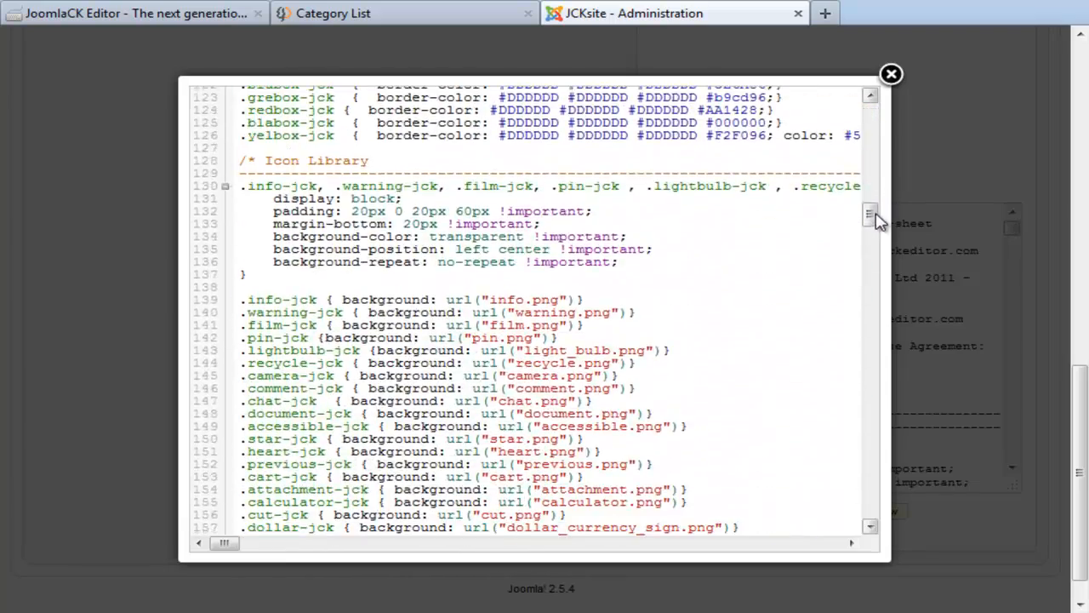
scroll(down, 3)
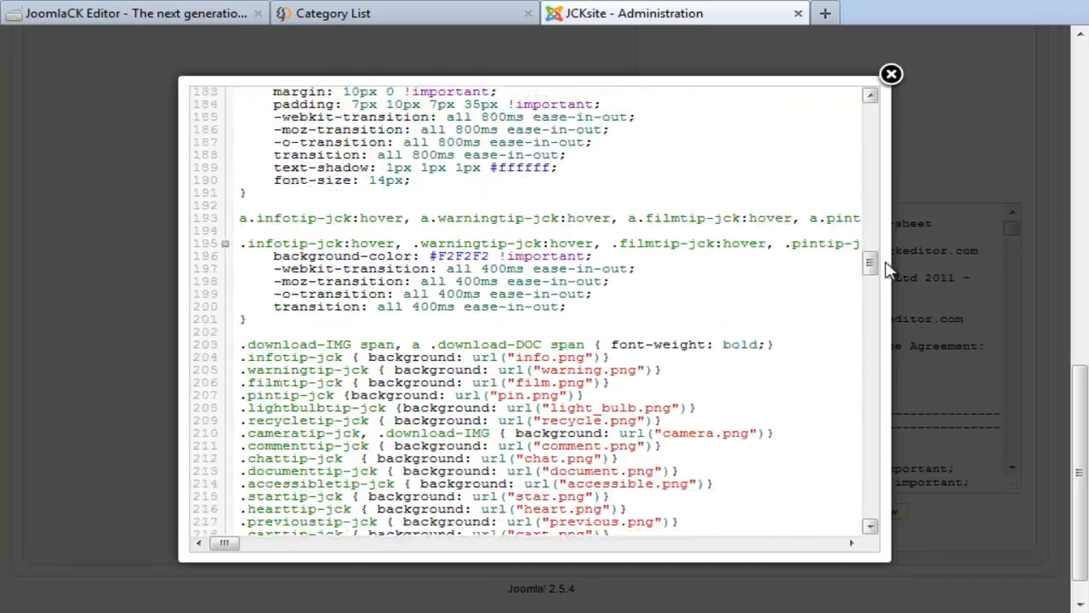
scroll(down, 3)
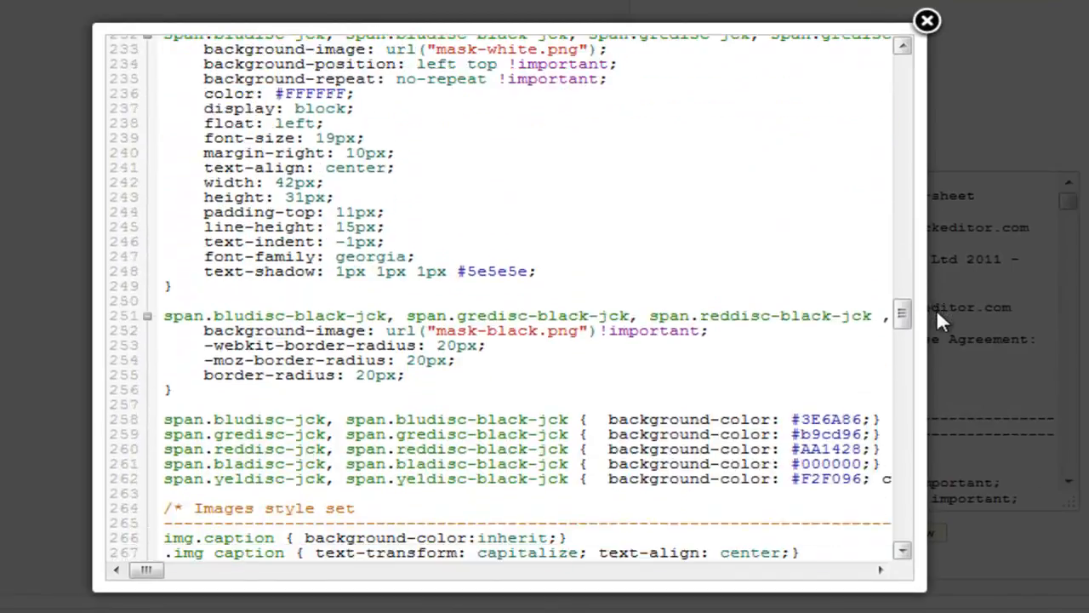
scroll(down, 3)
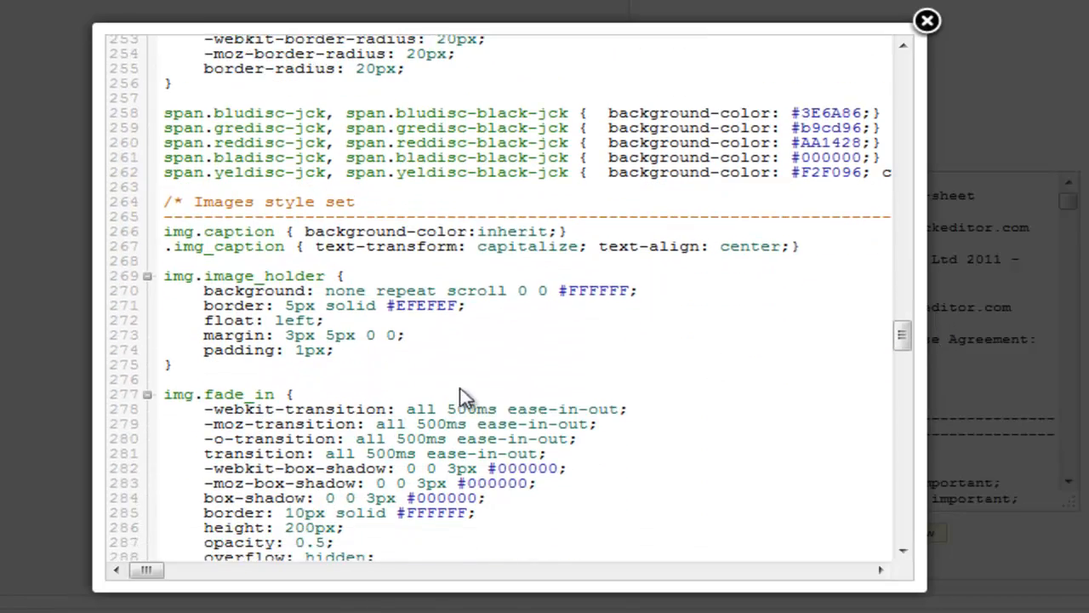
double_click(239, 289)
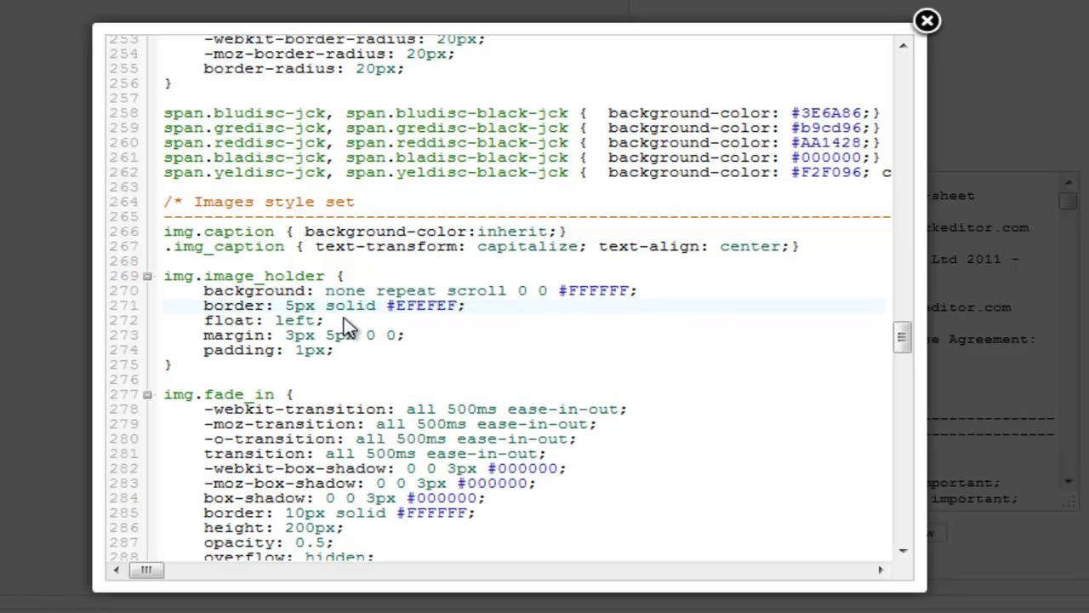
double_click(264, 320)
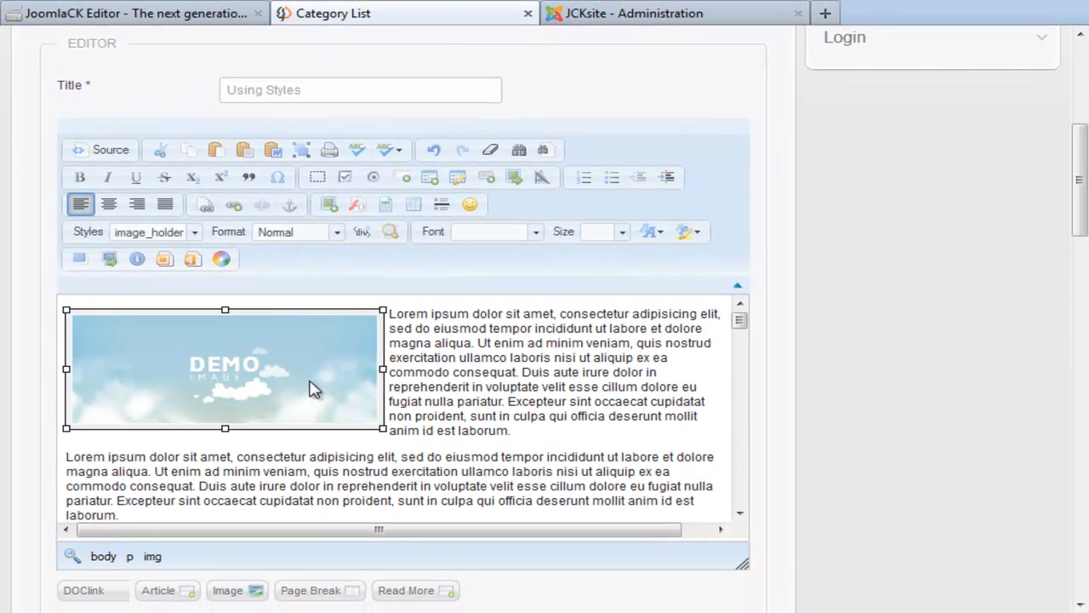
- Return to the editor and bring up the object styles list for the screenshot image
click(463, 371)
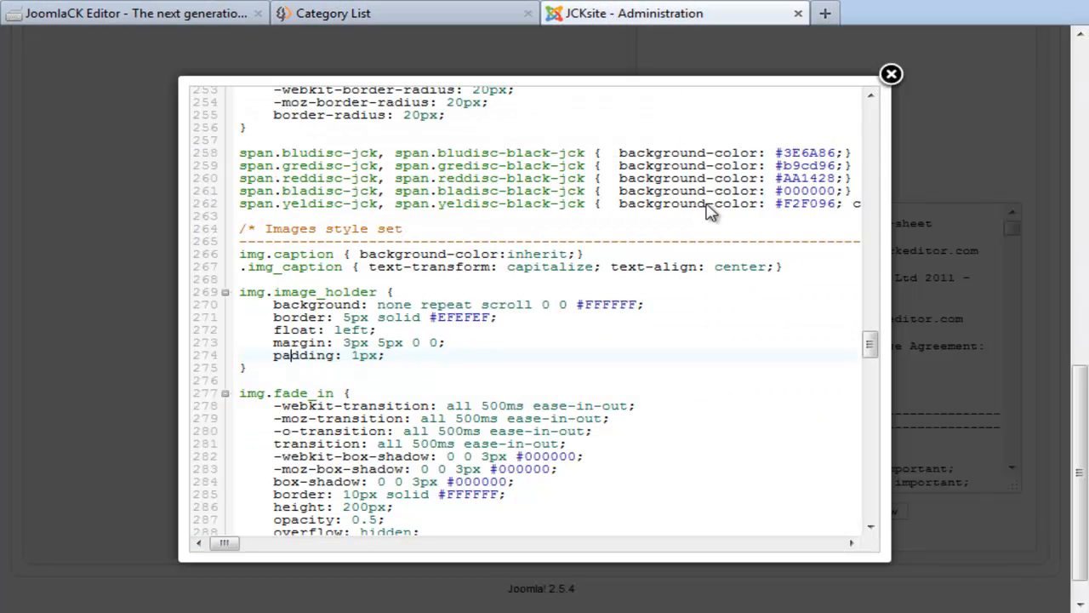
click(892, 75)
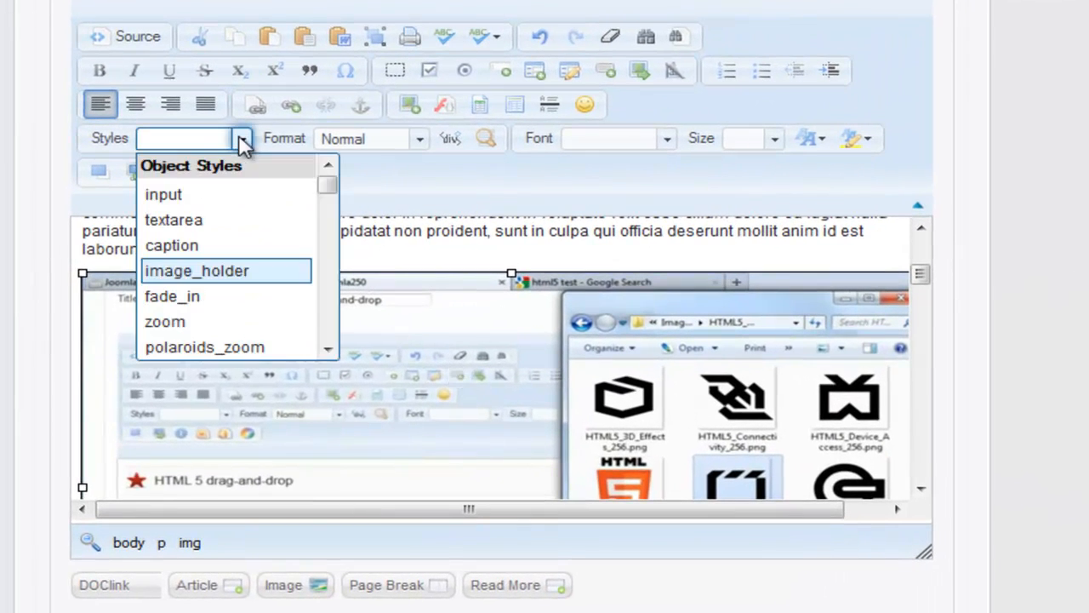
mouse_move(172, 296)
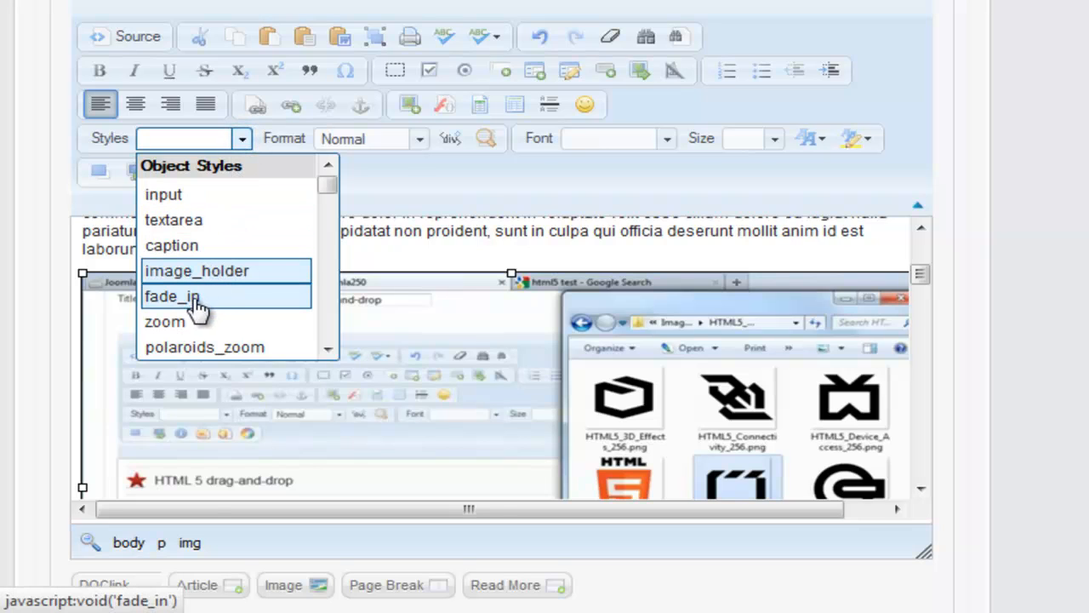
- Assign the fade_in style to the screenshot image, making it a floated shadowed thumbnail
click(170, 297)
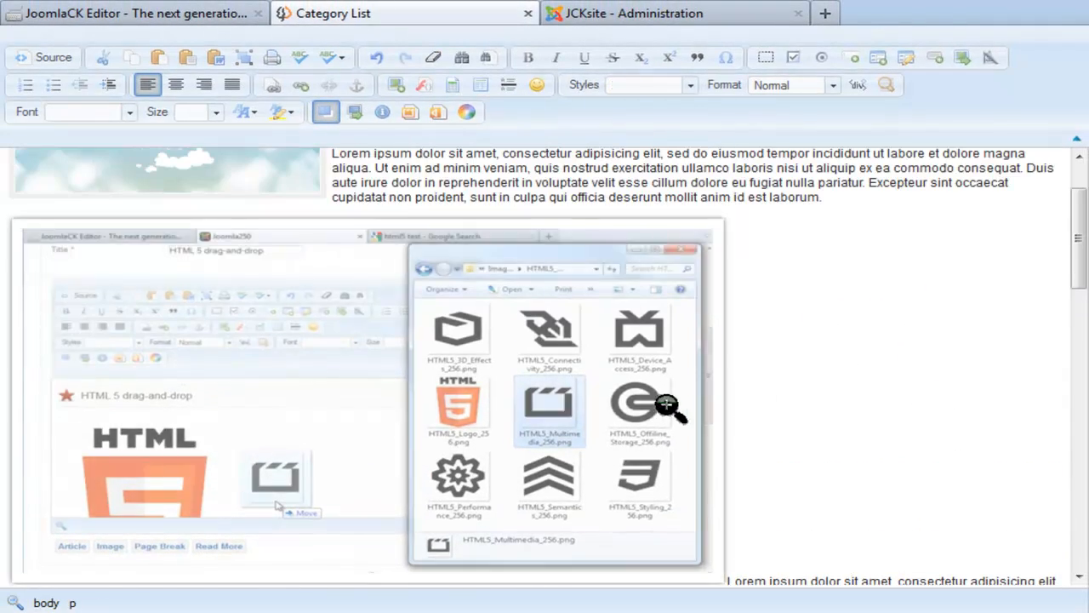
mouse_move(558, 286)
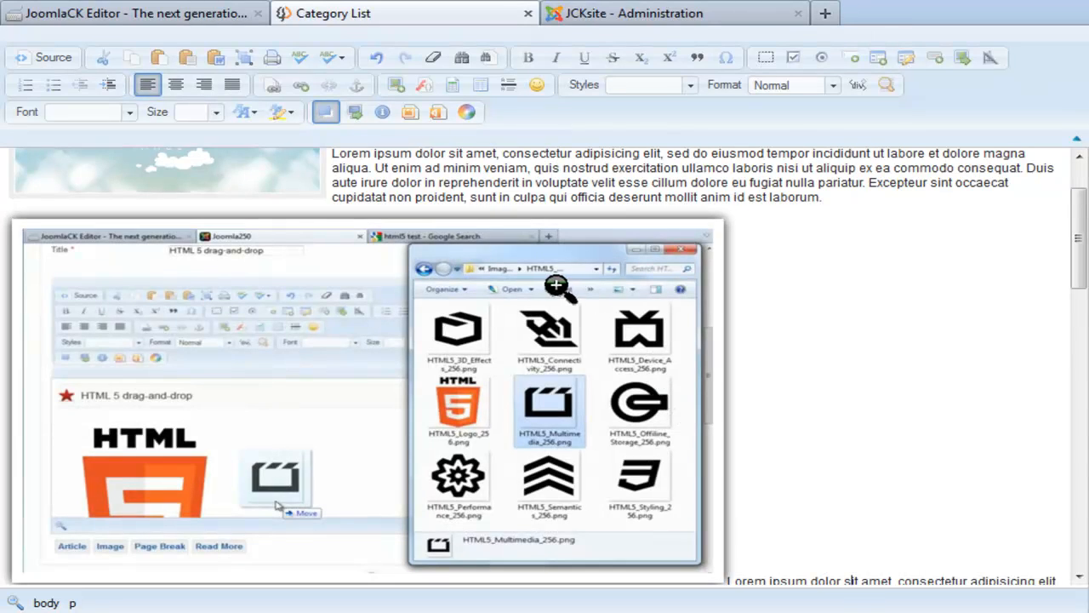
mouse_move(570, 290)
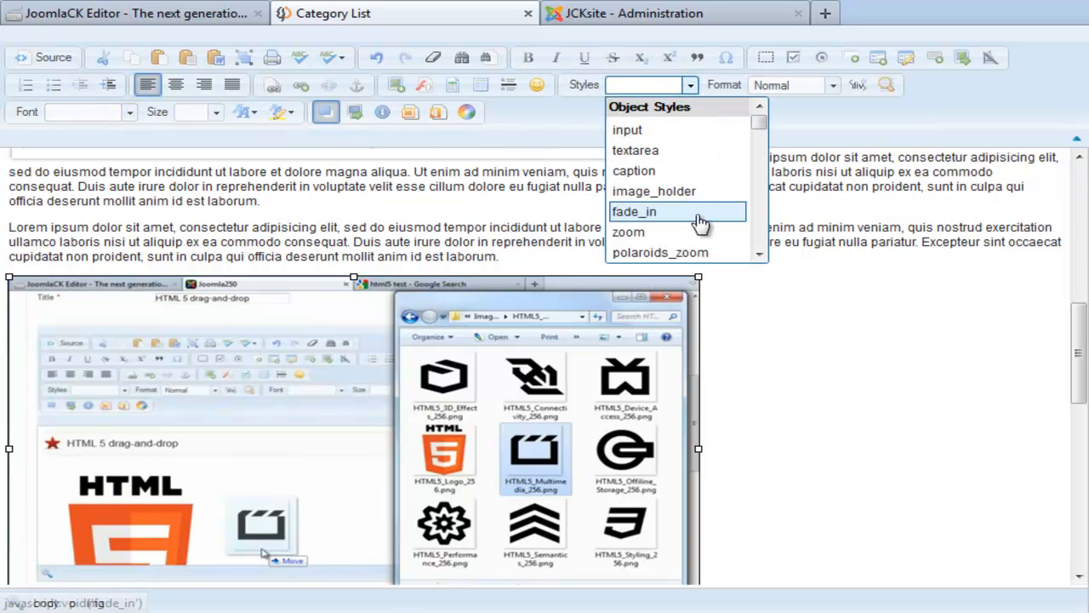
click(660, 252)
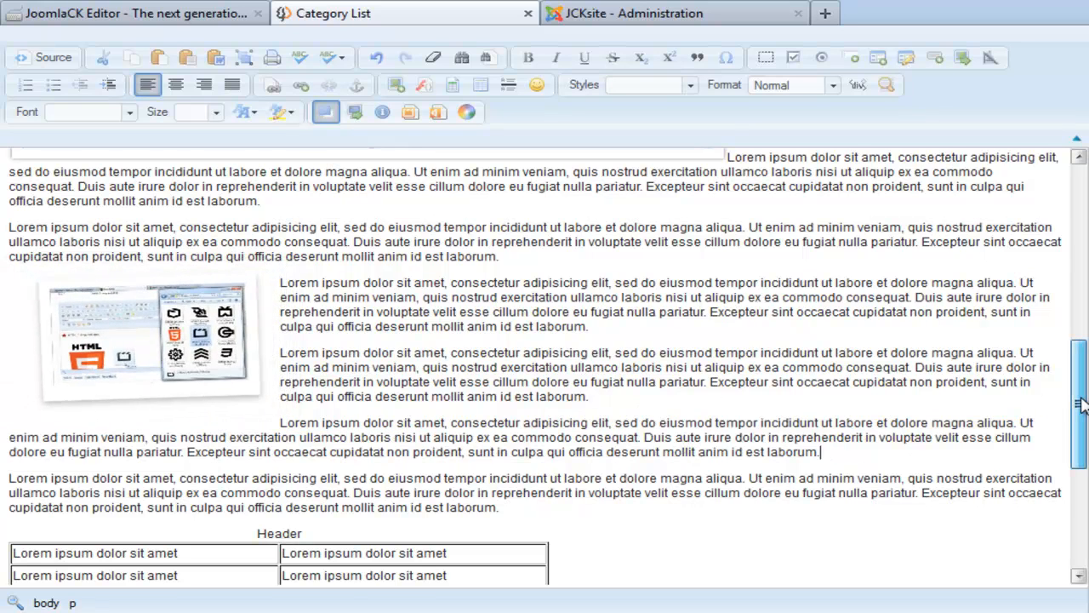
- Check the table's Header caption, then assign table_style_green to the table
scroll(down, 3)
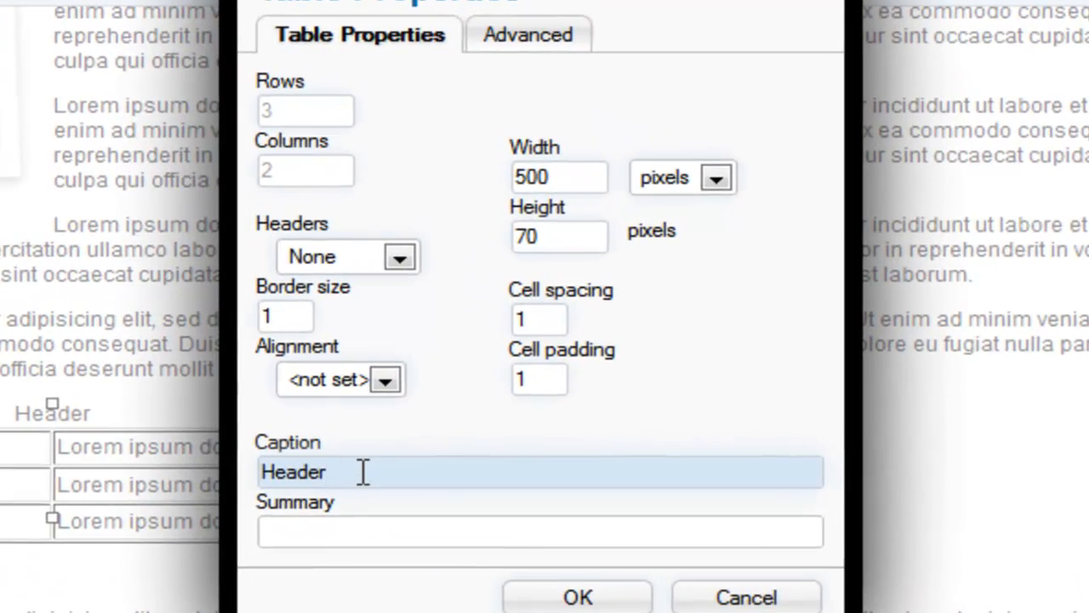
click(577, 595)
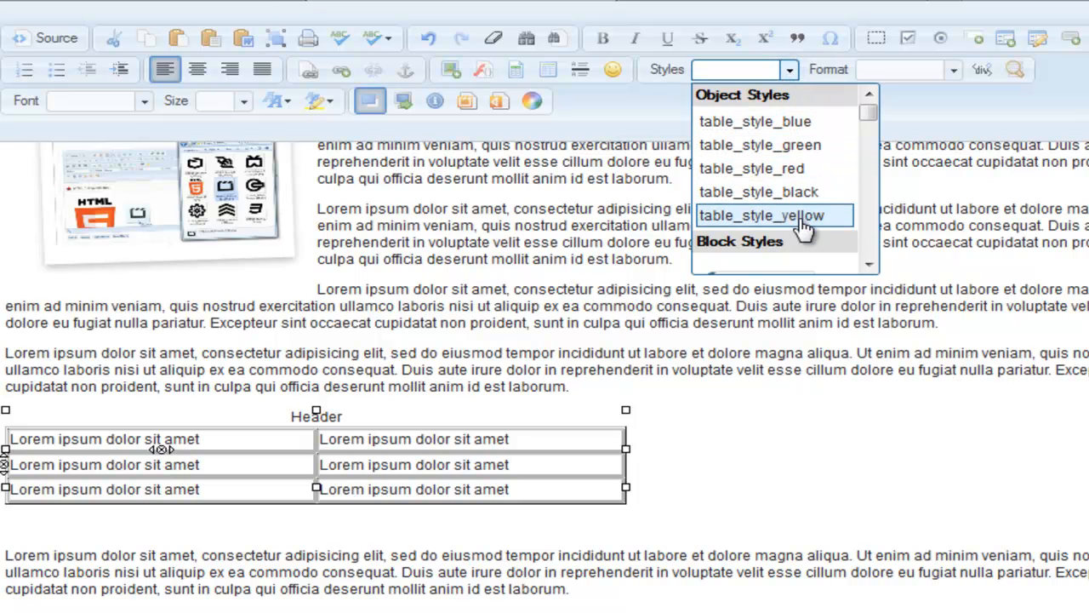
mouse_move(793, 144)
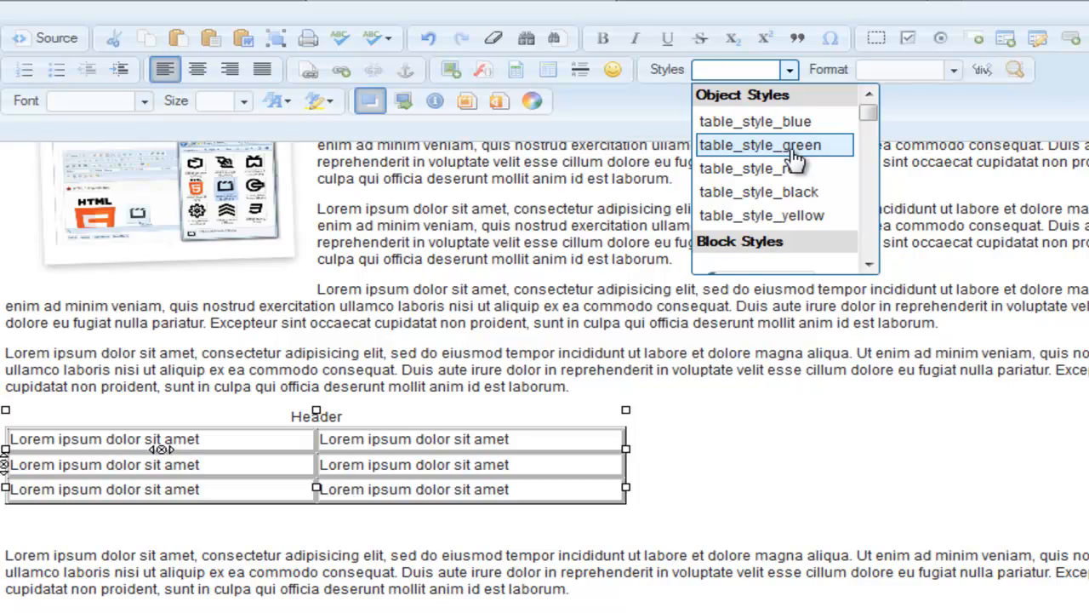
click(764, 145)
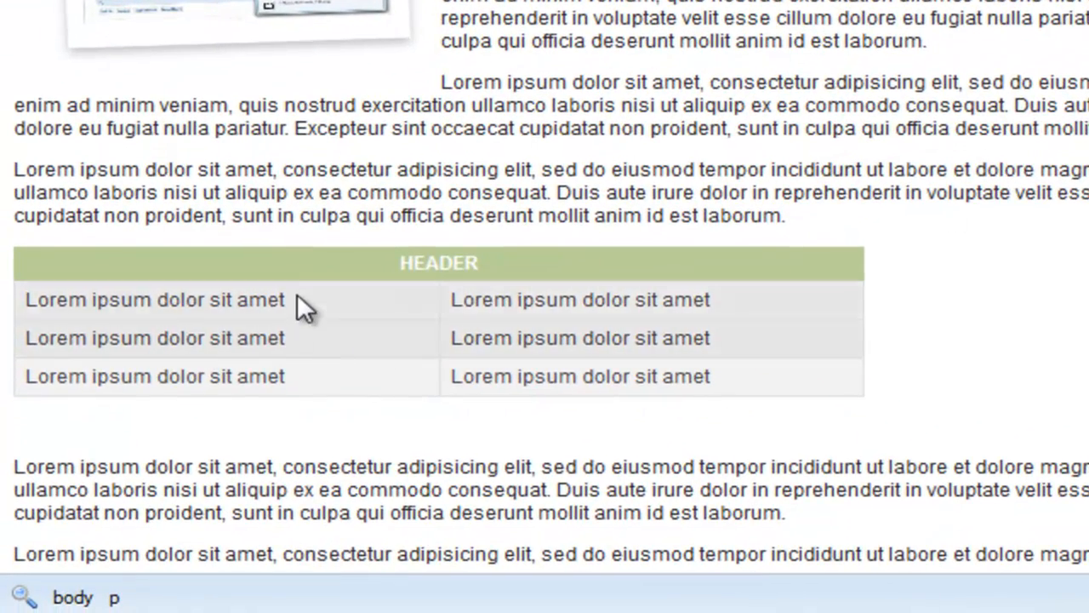
- Select a word in a table cell and turn on Show Blocks to outline the paragraphs
double_click(538, 337)
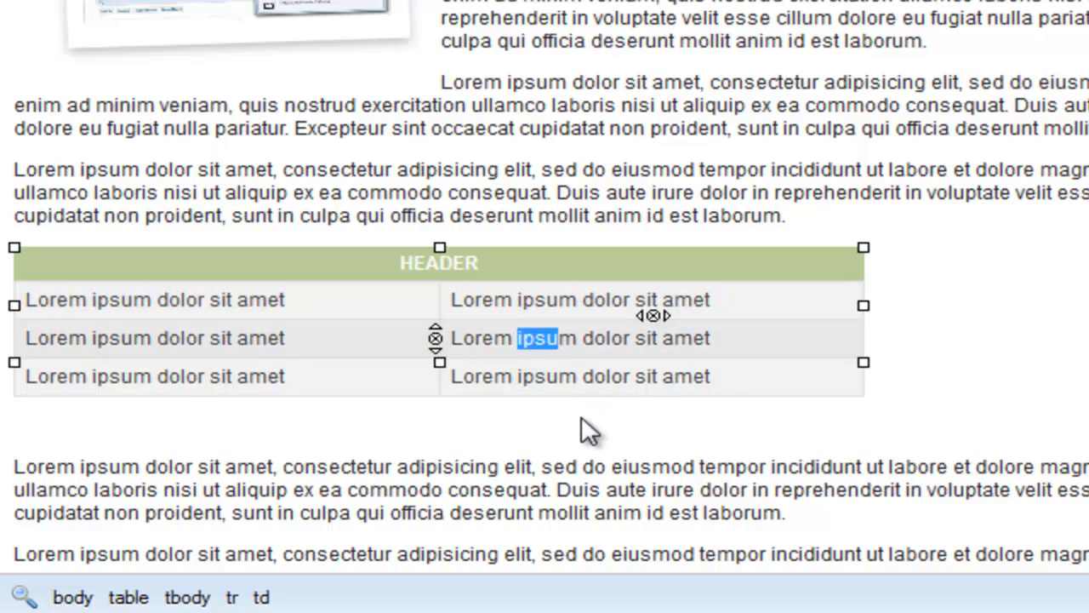
click(587, 428)
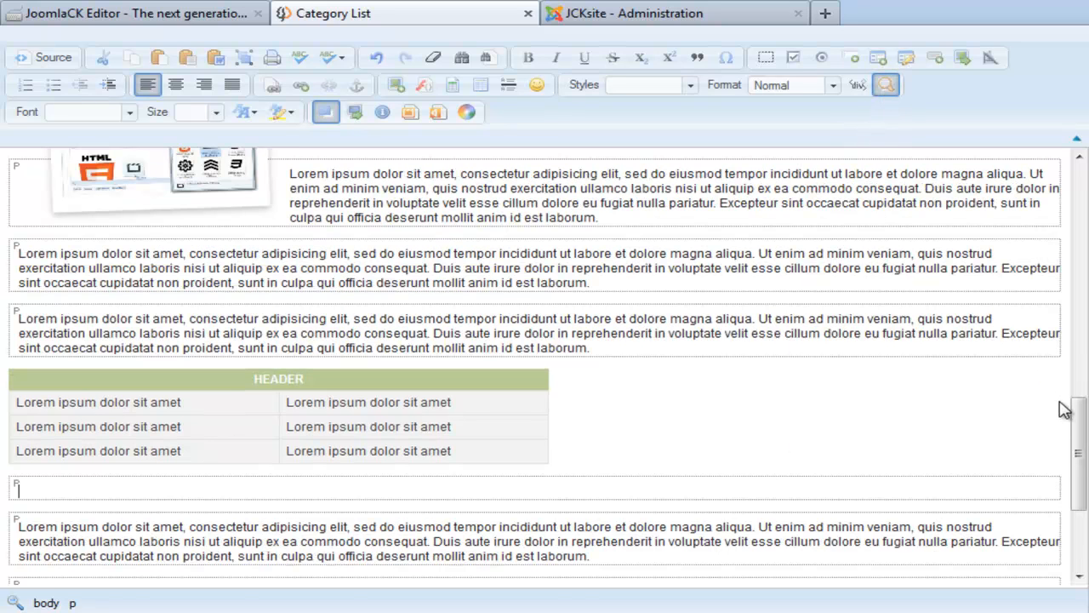
- Apply the blubox-jck block style to the paragraph below the table
scroll(down, 3)
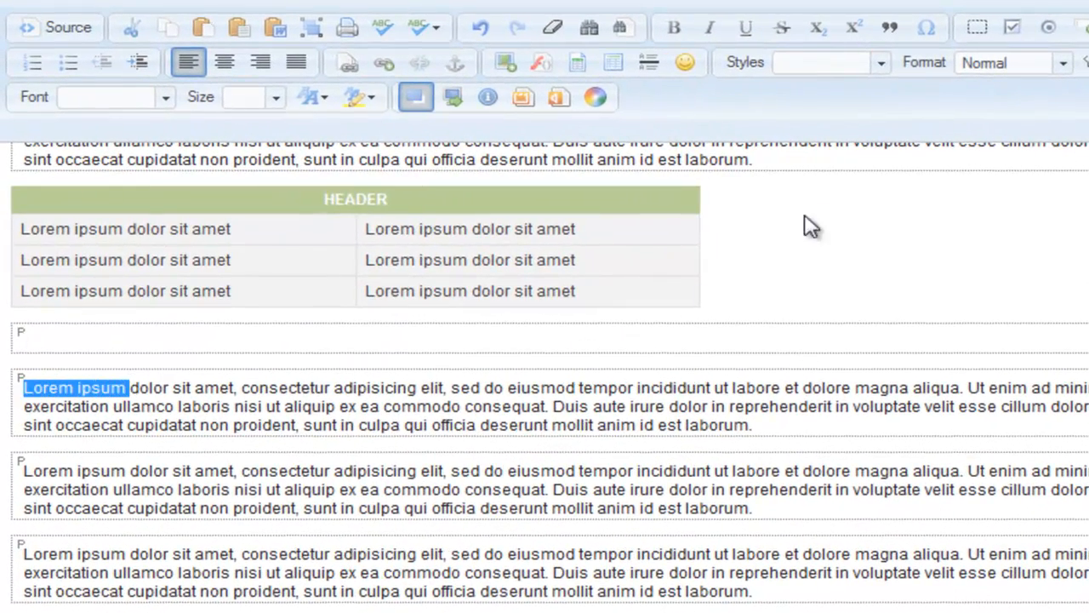
click(879, 61)
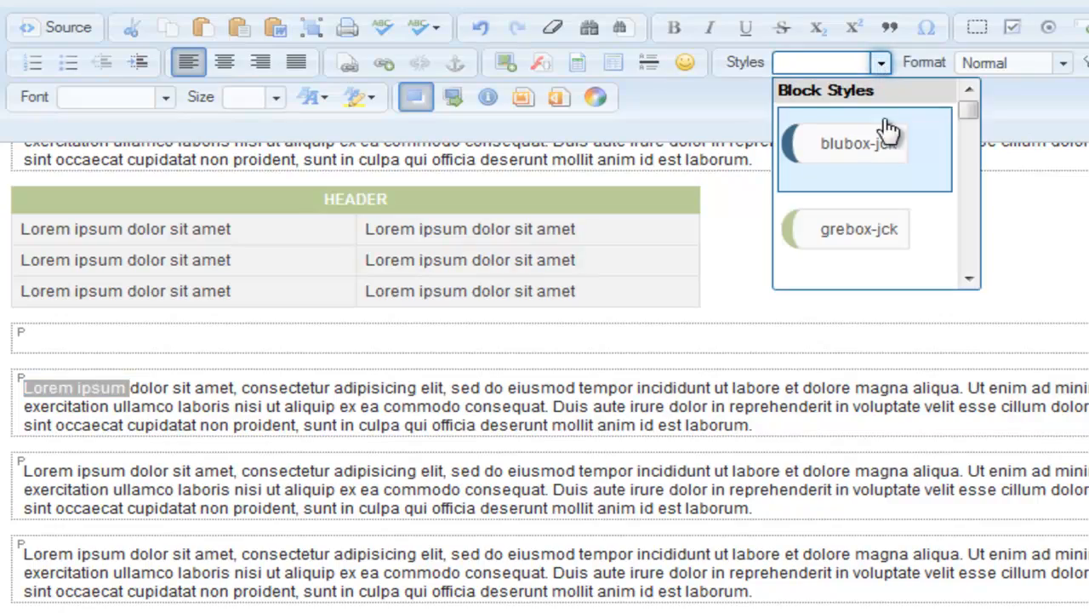
click(858, 143)
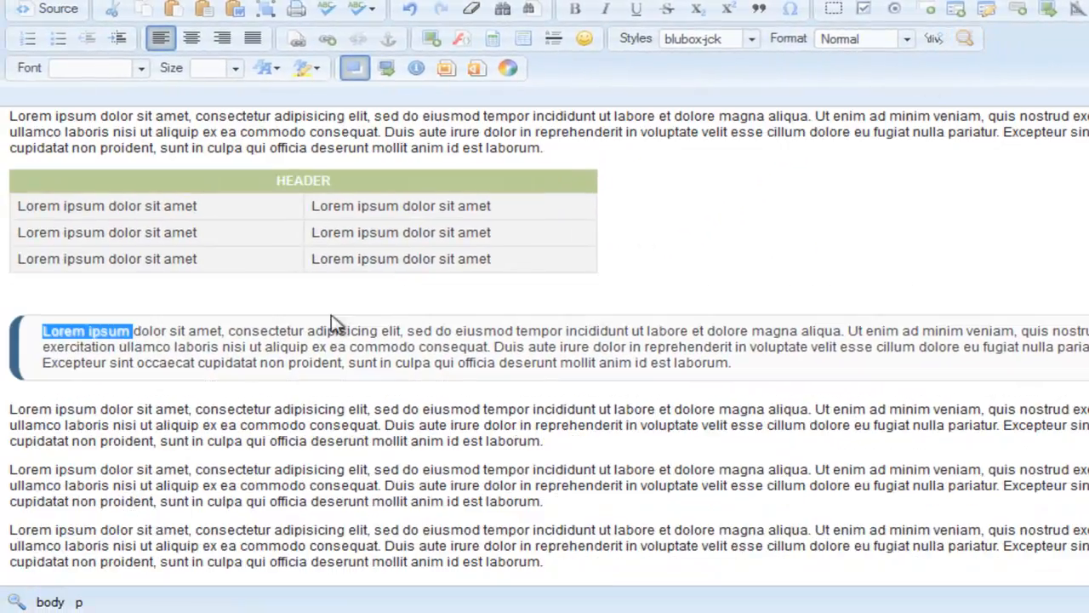
- With the caret in the boxed paragraph, turn on Show Blocks paragraph outlines
click(730, 363)
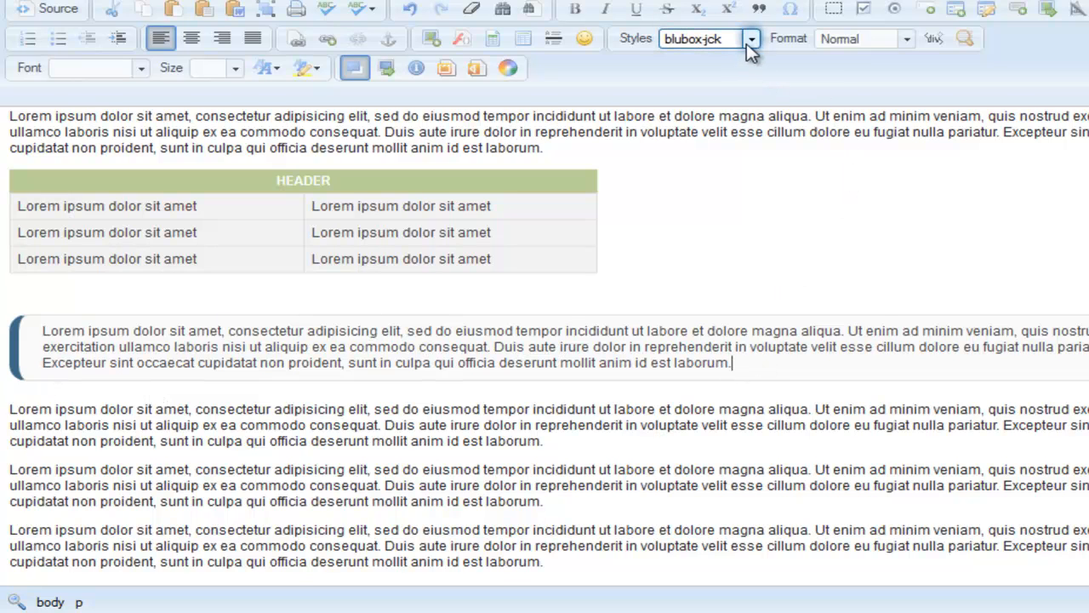
click(753, 38)
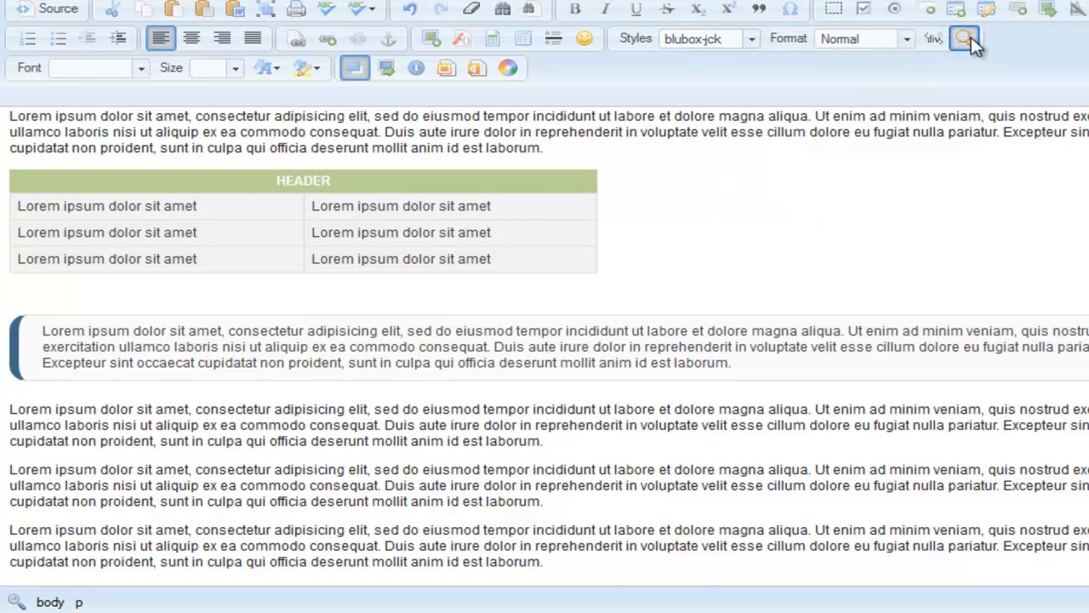
click(964, 37)
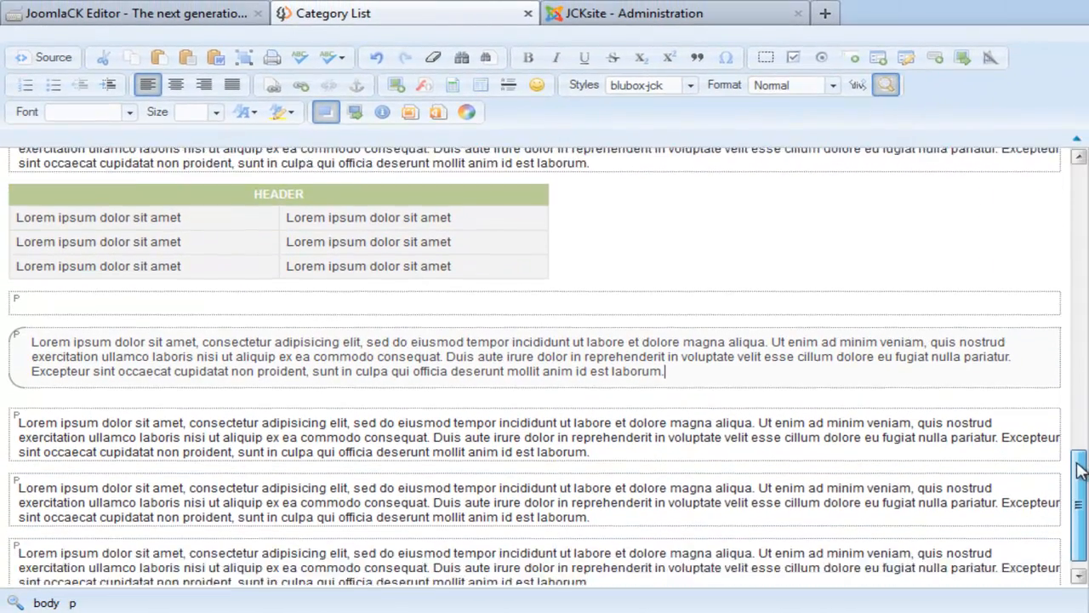
- Give the short lines below the blue box the chat-jck and soundtip-jck icon styles
scroll(down, 3)
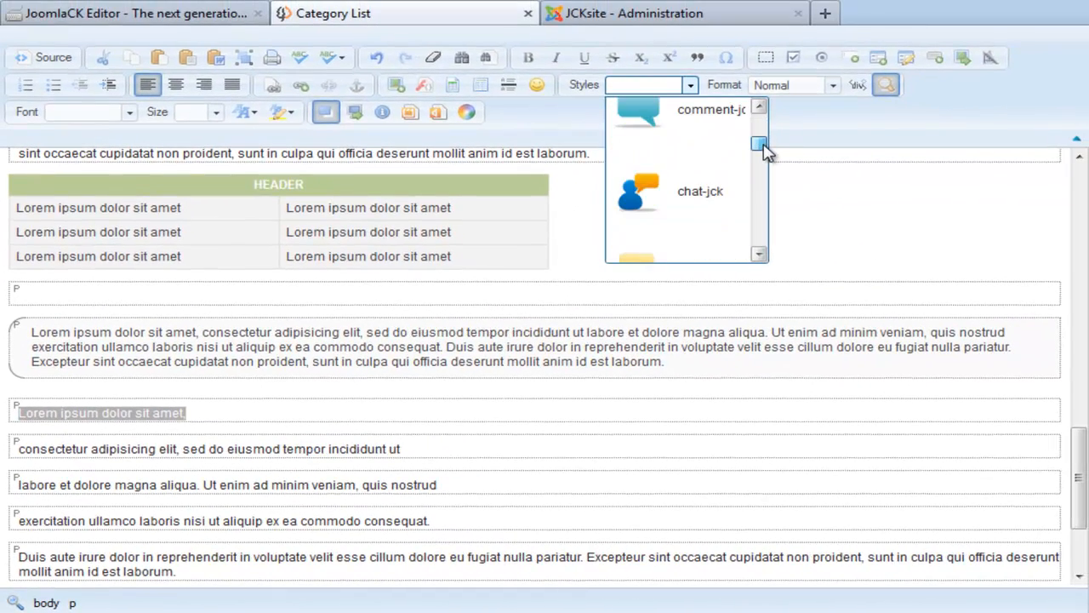
click(699, 191)
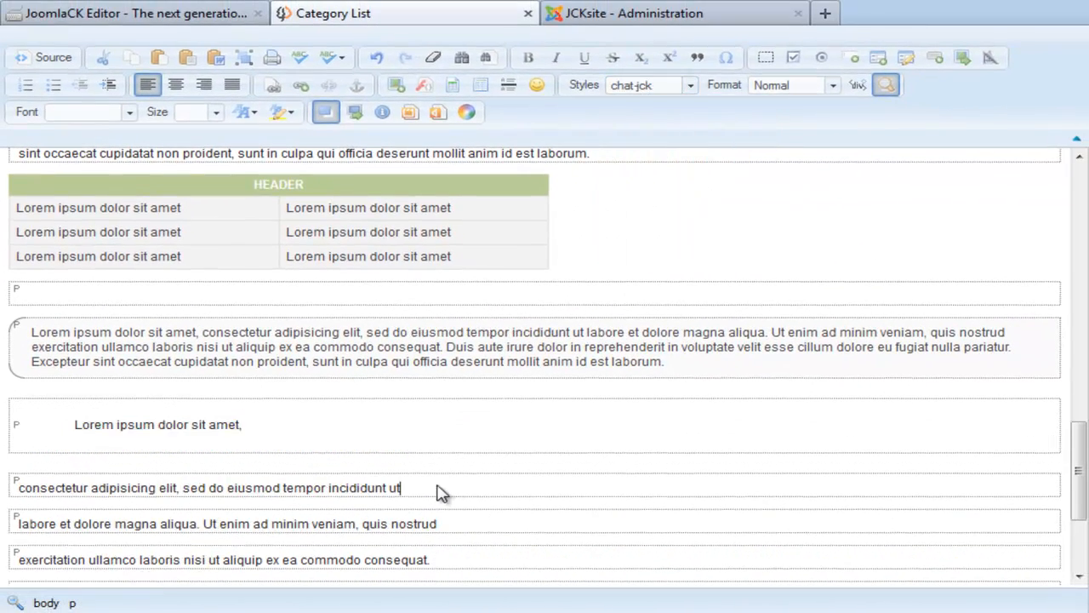
triple_click(207, 486)
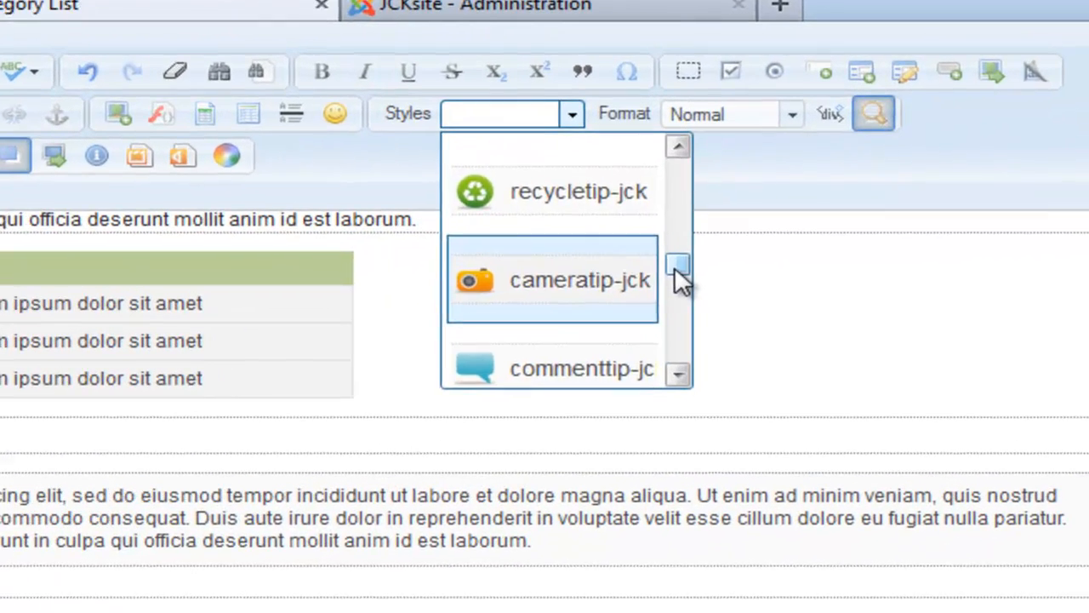
scroll(down, 3)
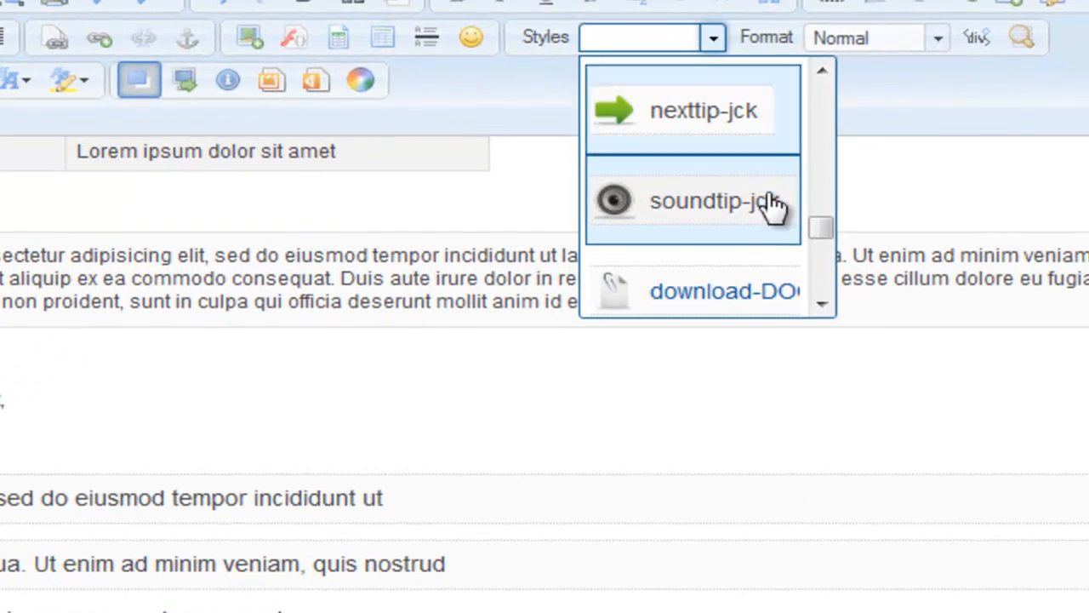
click(820, 264)
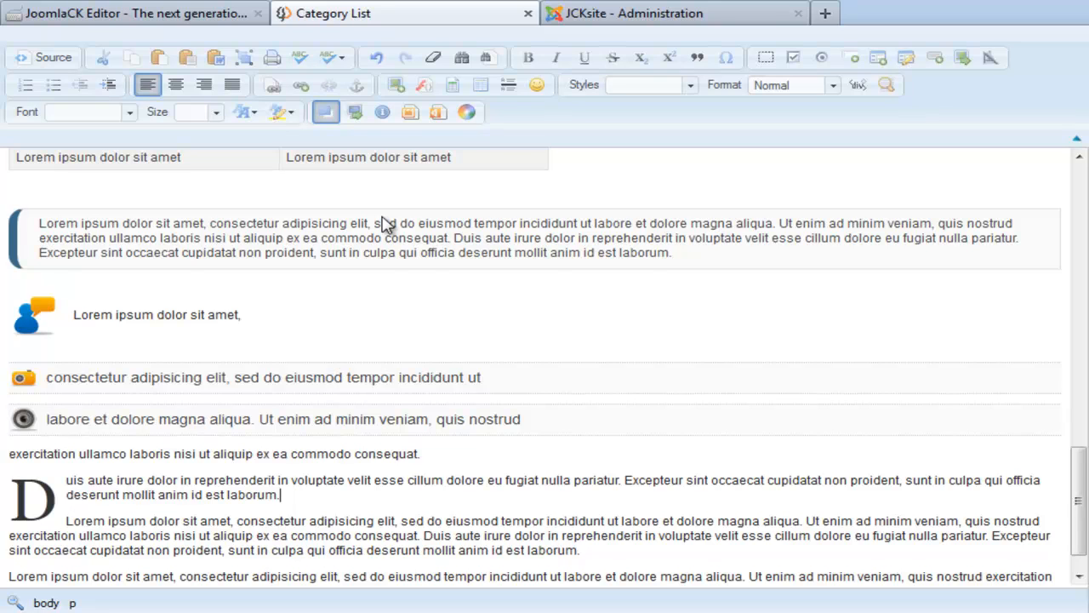
mouse_move(656, 13)
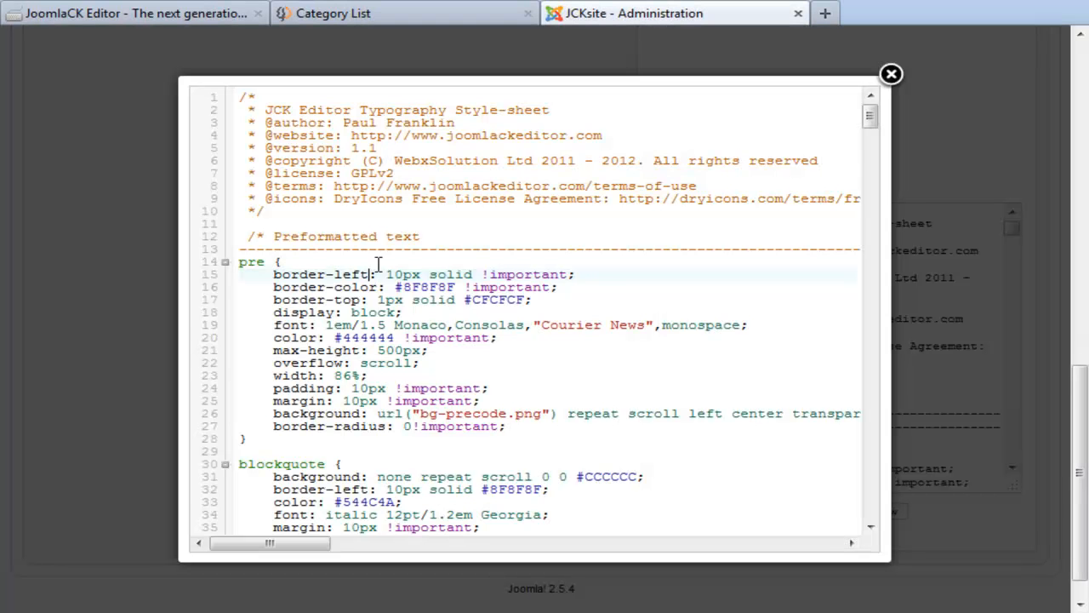
click(892, 75)
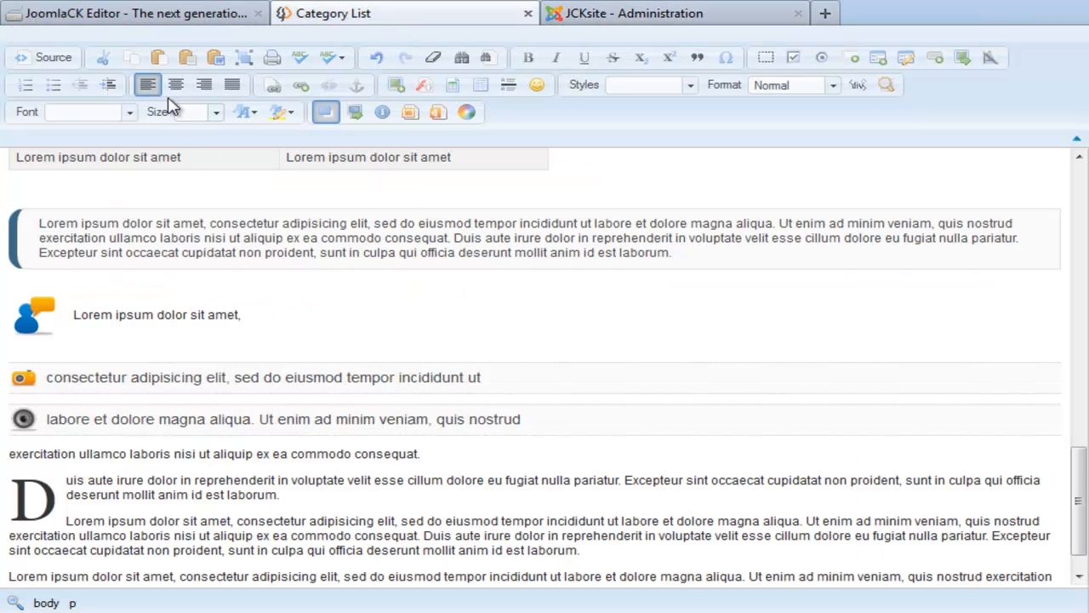